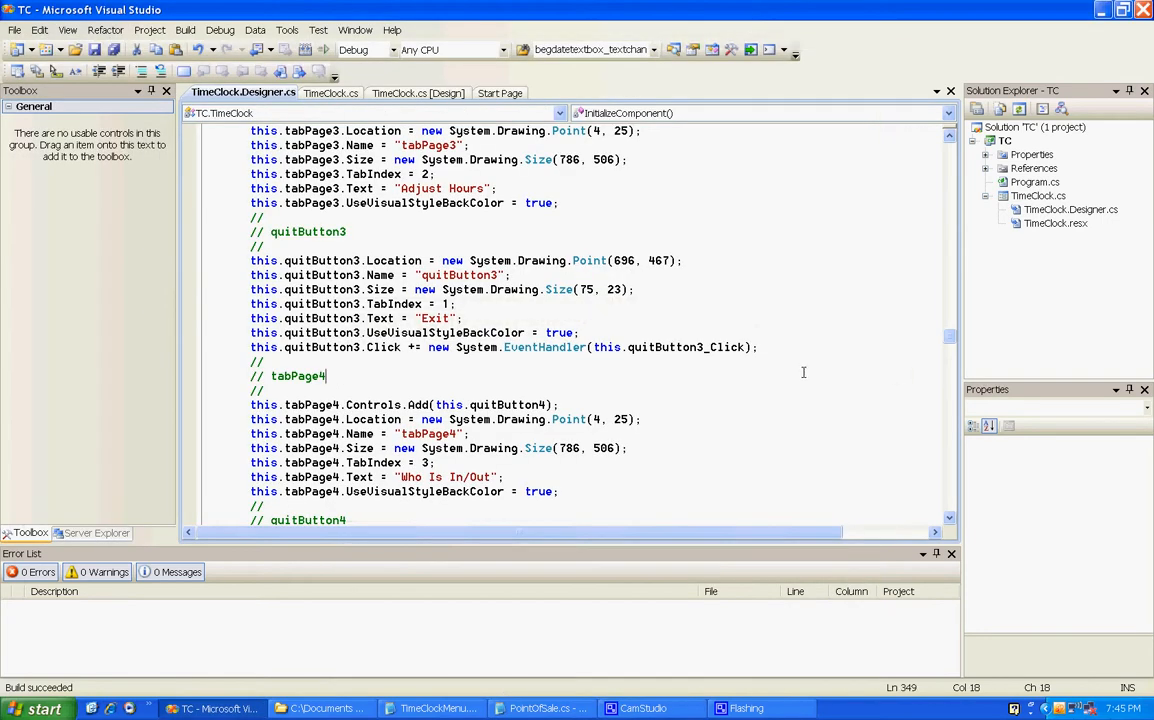
pyautogui.moveTo(340, 92)
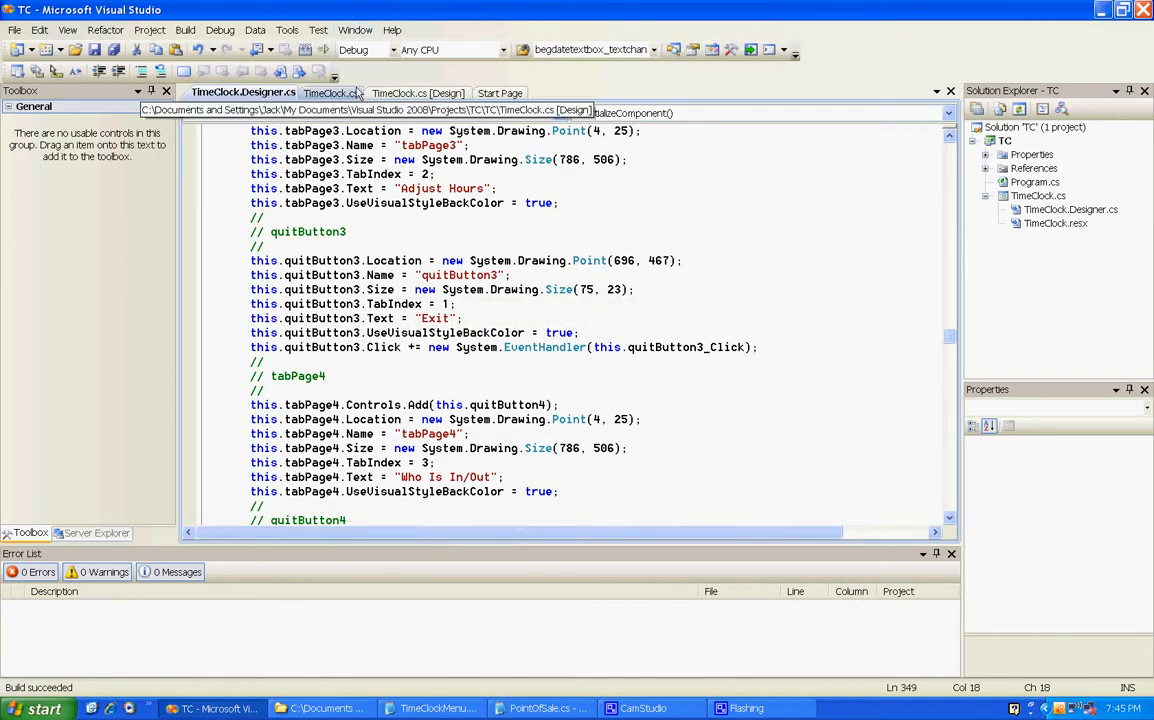
# Show the TimeClock.cs form designer on its Summary Report/Extract Hours tab.
pyautogui.click(335, 92)
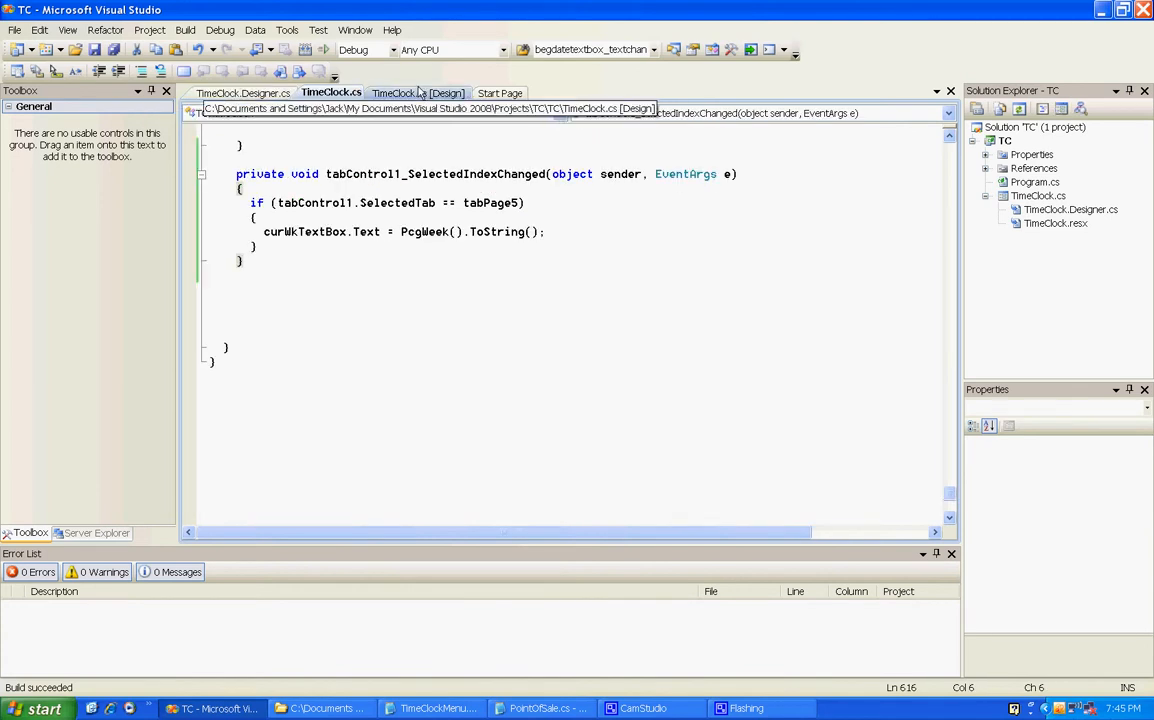
pyautogui.click(443, 92)
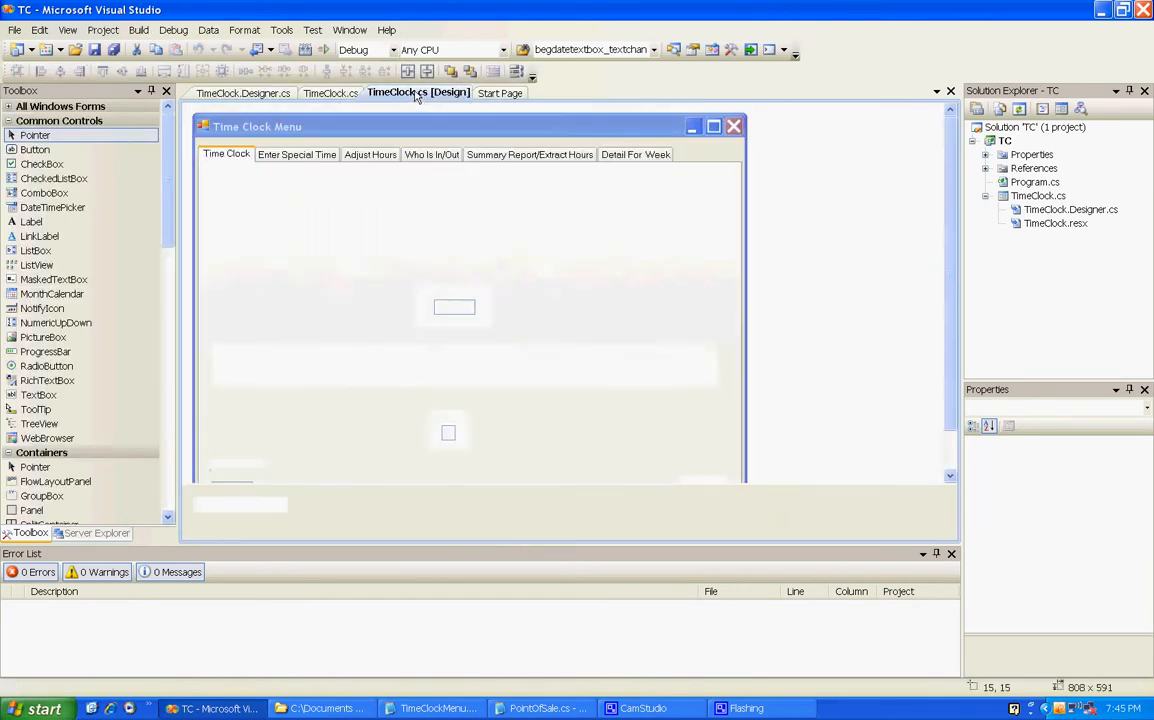
pyautogui.click(529, 154)
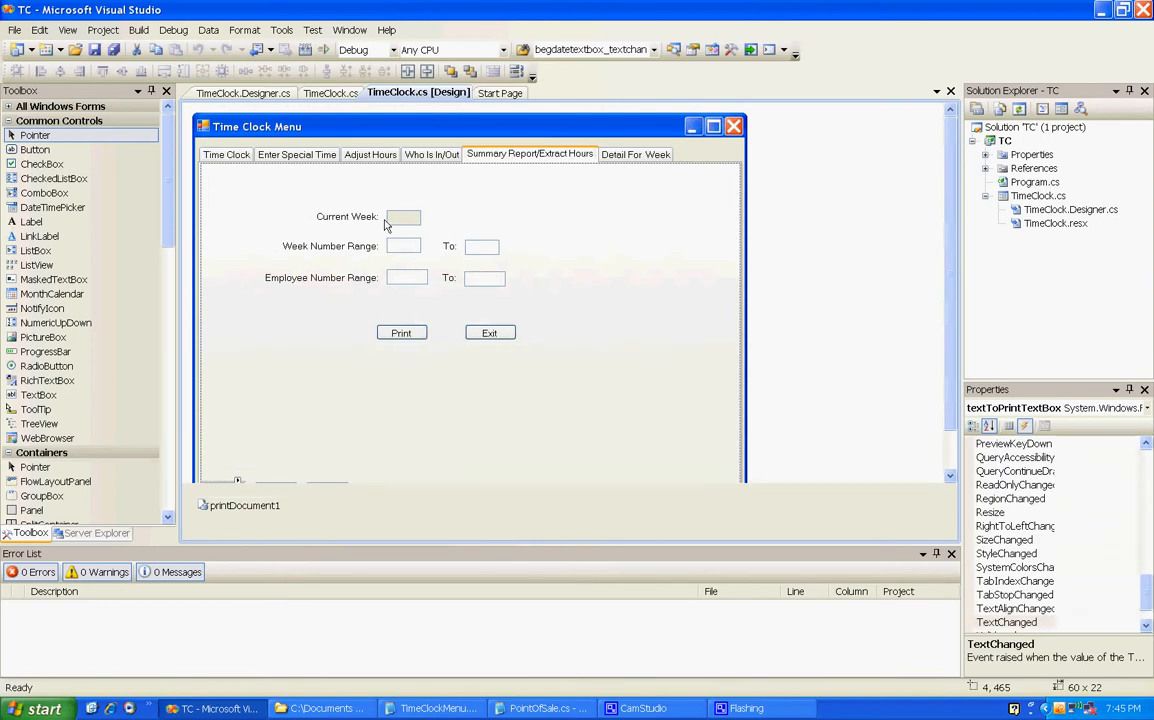
pyautogui.moveTo(402, 217)
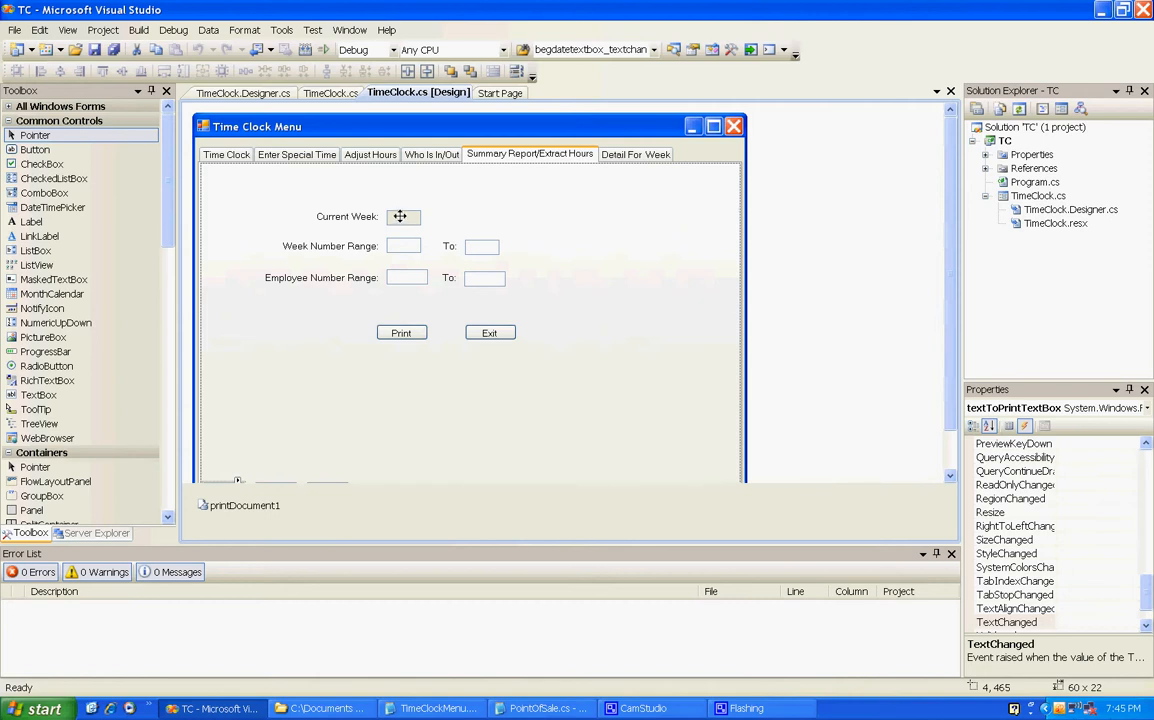
pyautogui.moveTo(390, 246)
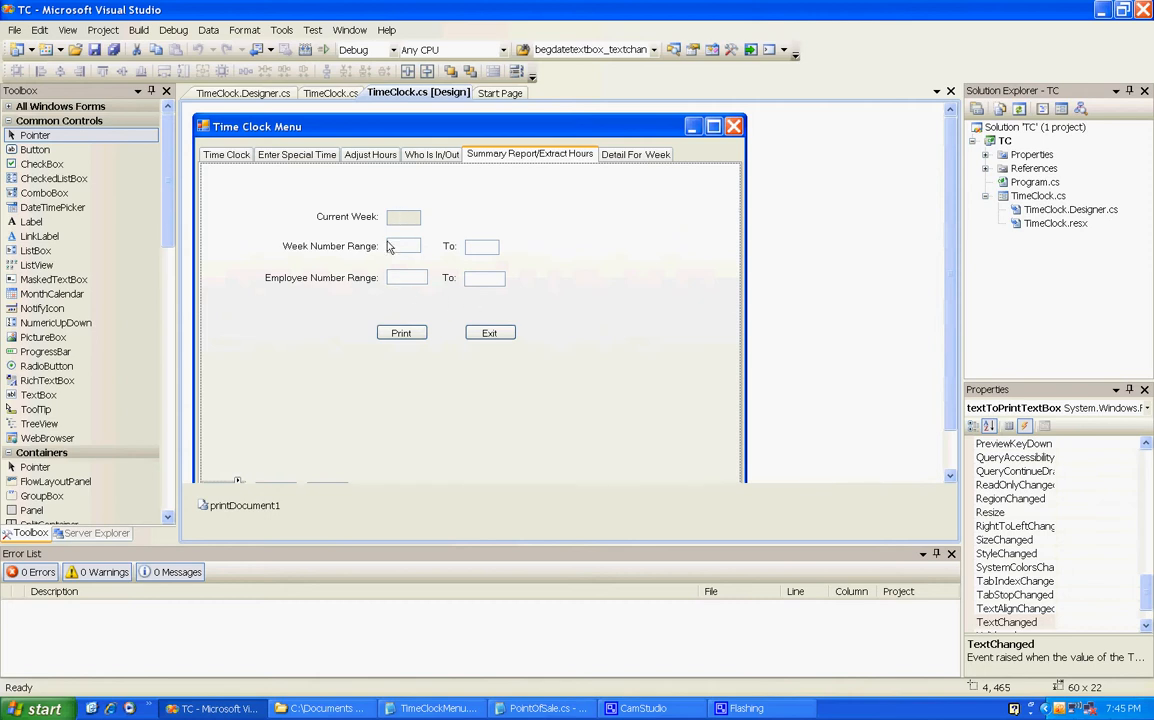
pyautogui.moveTo(490, 310)
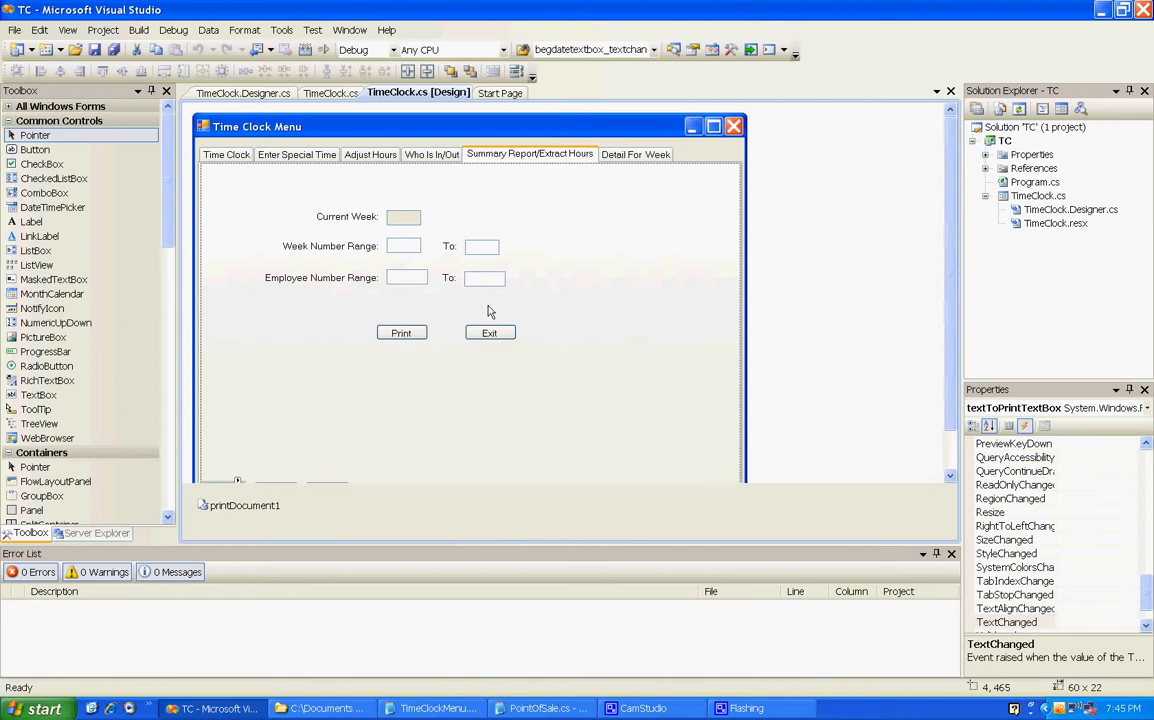
pyautogui.moveTo(426, 92)
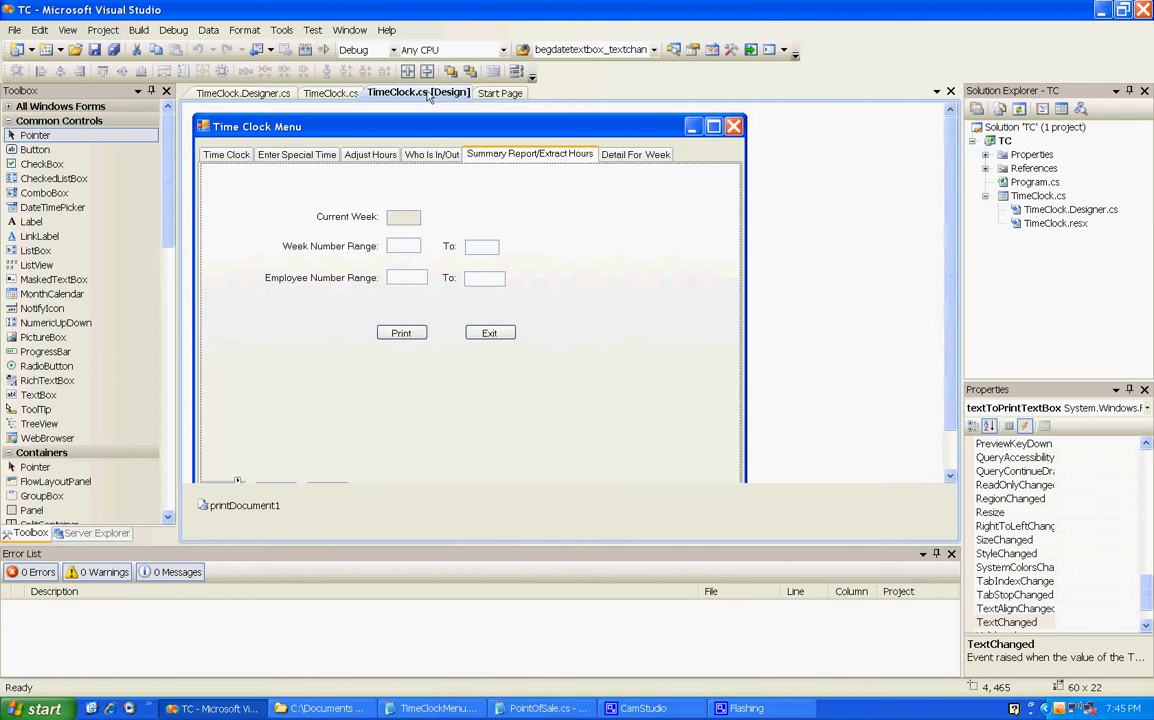
pyautogui.moveTo(382, 258)
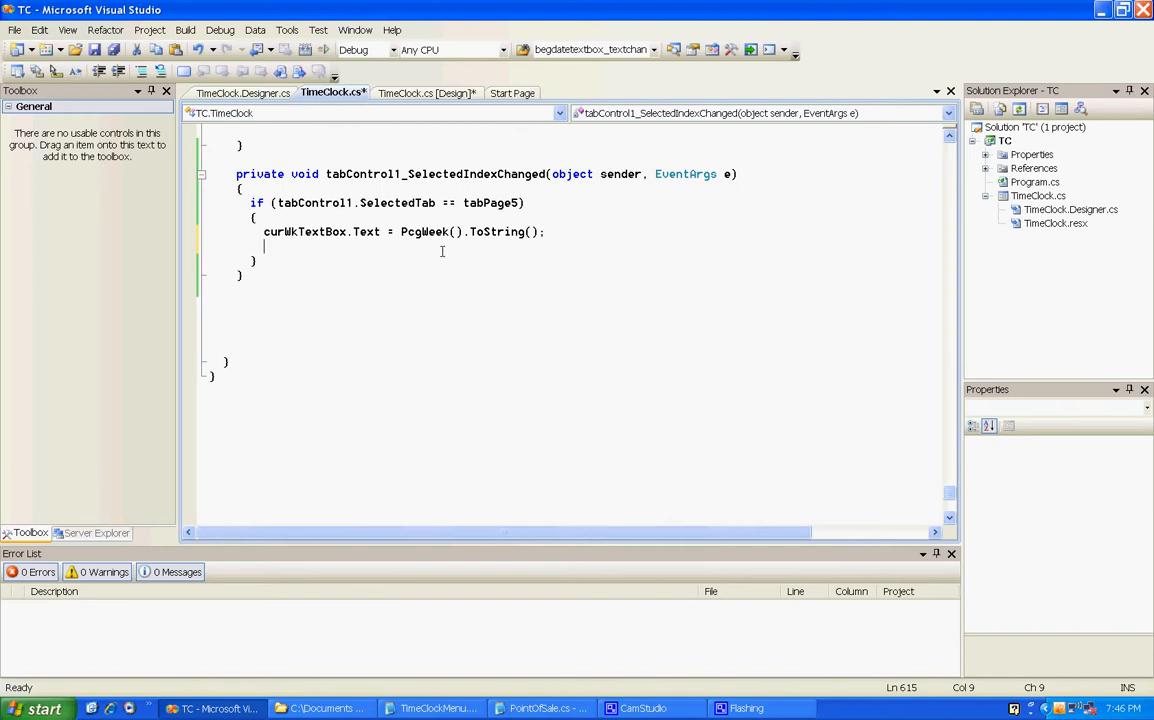
# Paste range assignments into the tab-change handler, setting begEmp "1000" and endEmp "9999".
pyautogui.rightClick(442, 251)
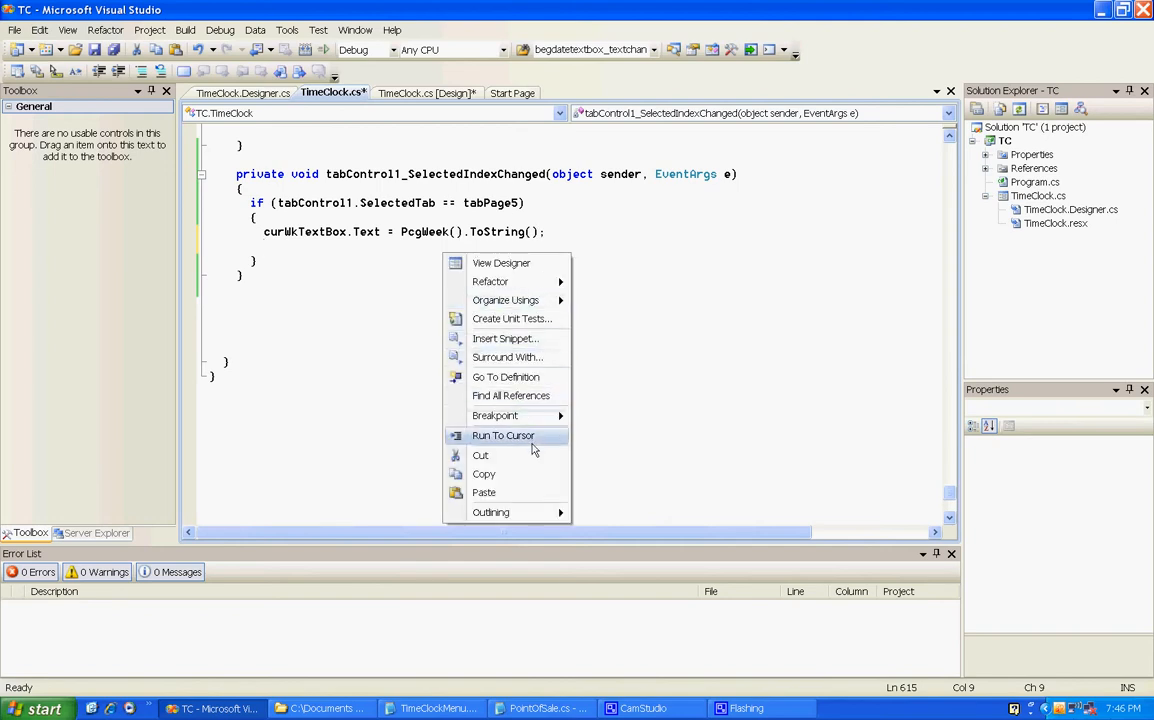
pyautogui.moveTo(484, 474)
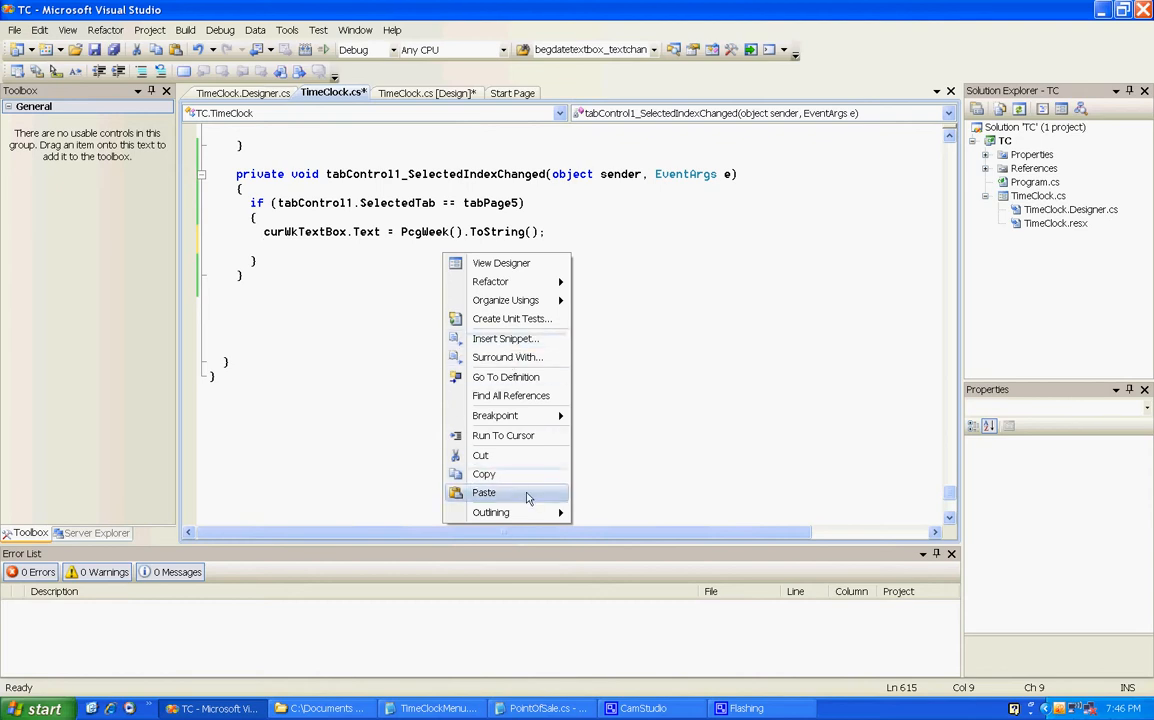
pyautogui.click(484, 492)
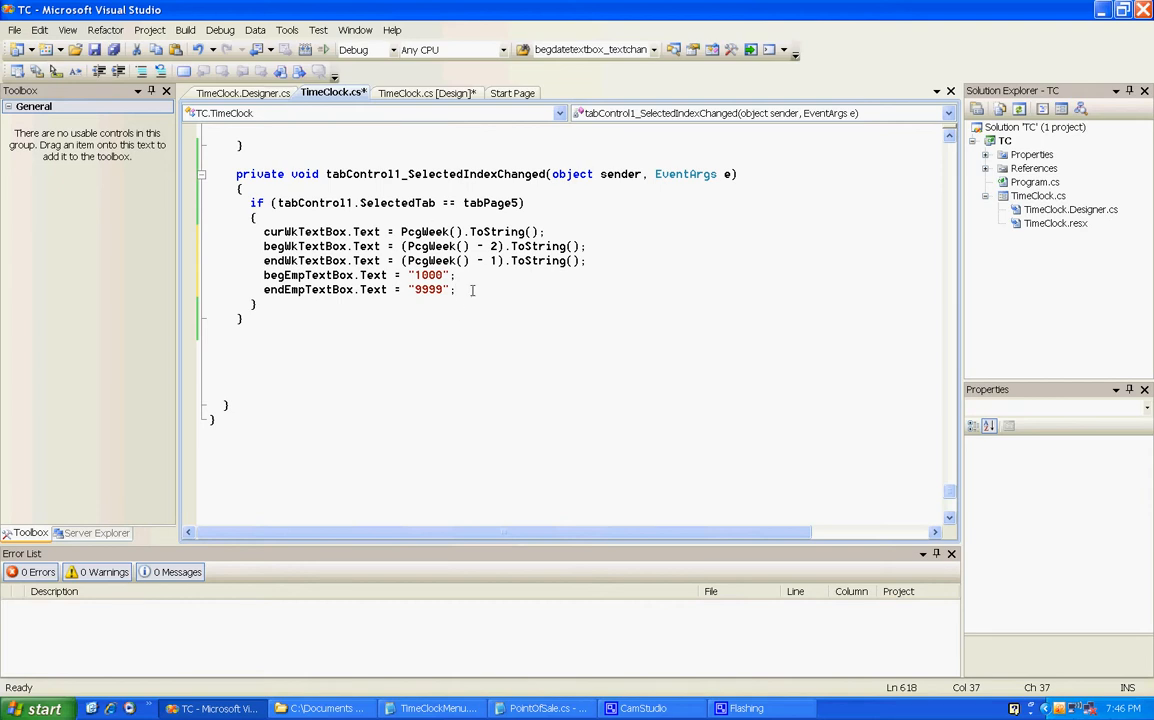
pyautogui.moveTo(344, 217)
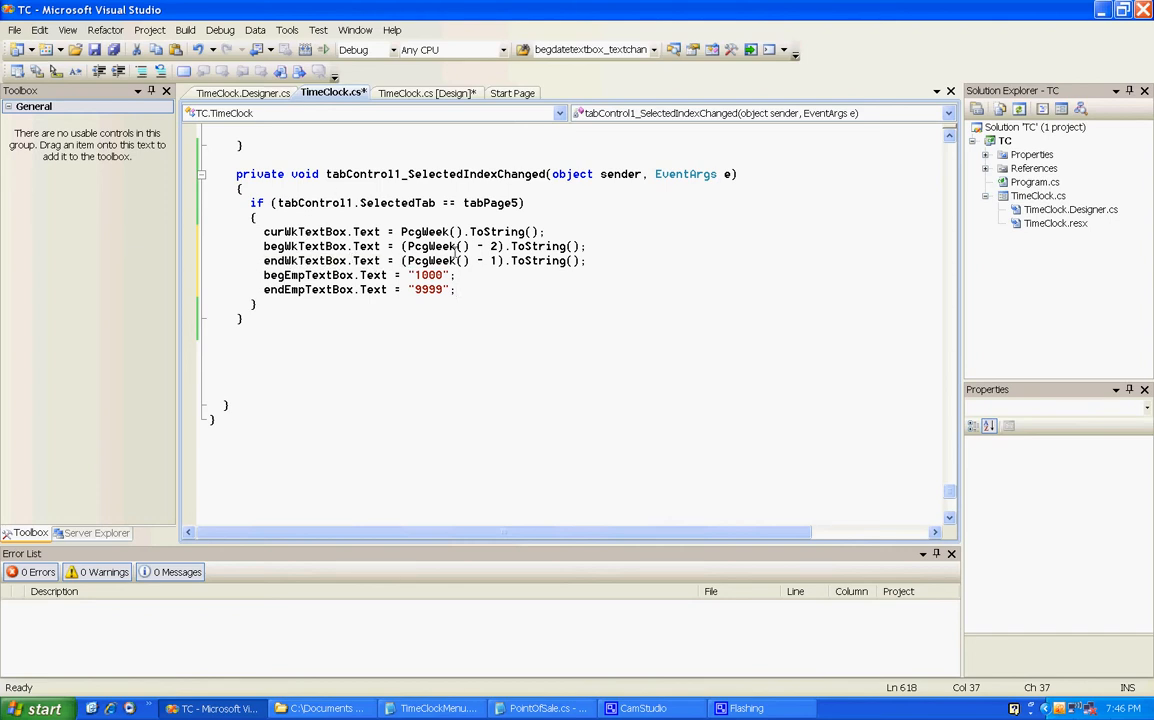
pyautogui.moveTo(365, 275)
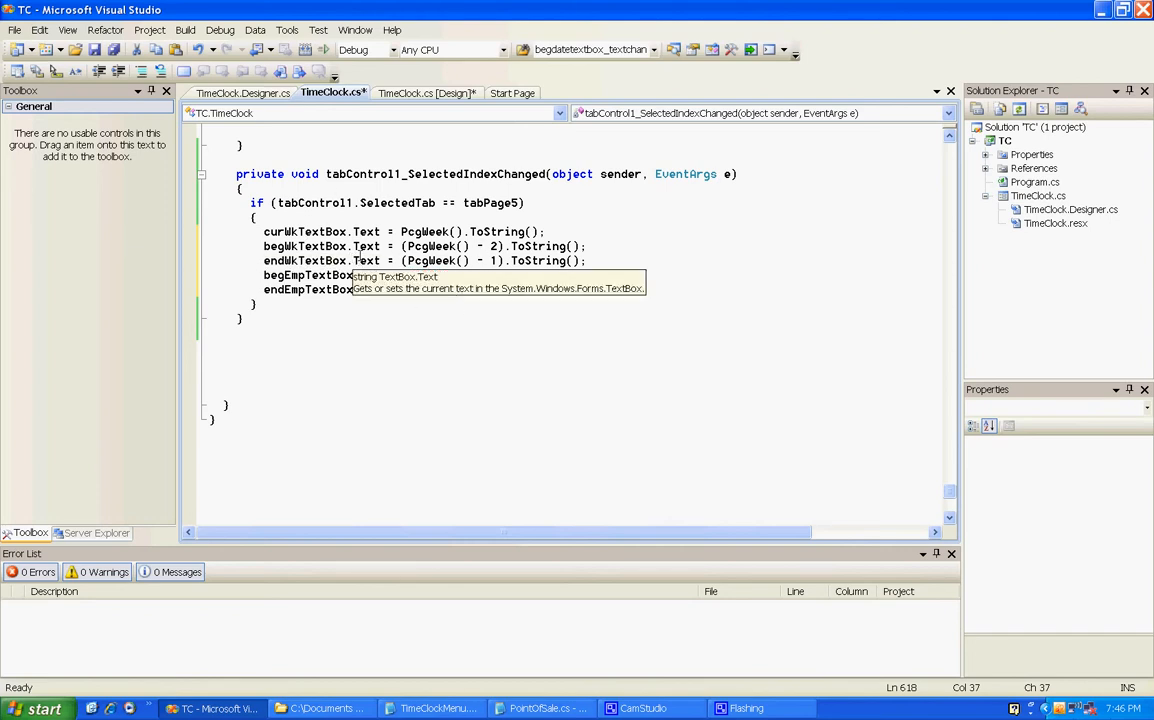
pyautogui.write('"1000";')
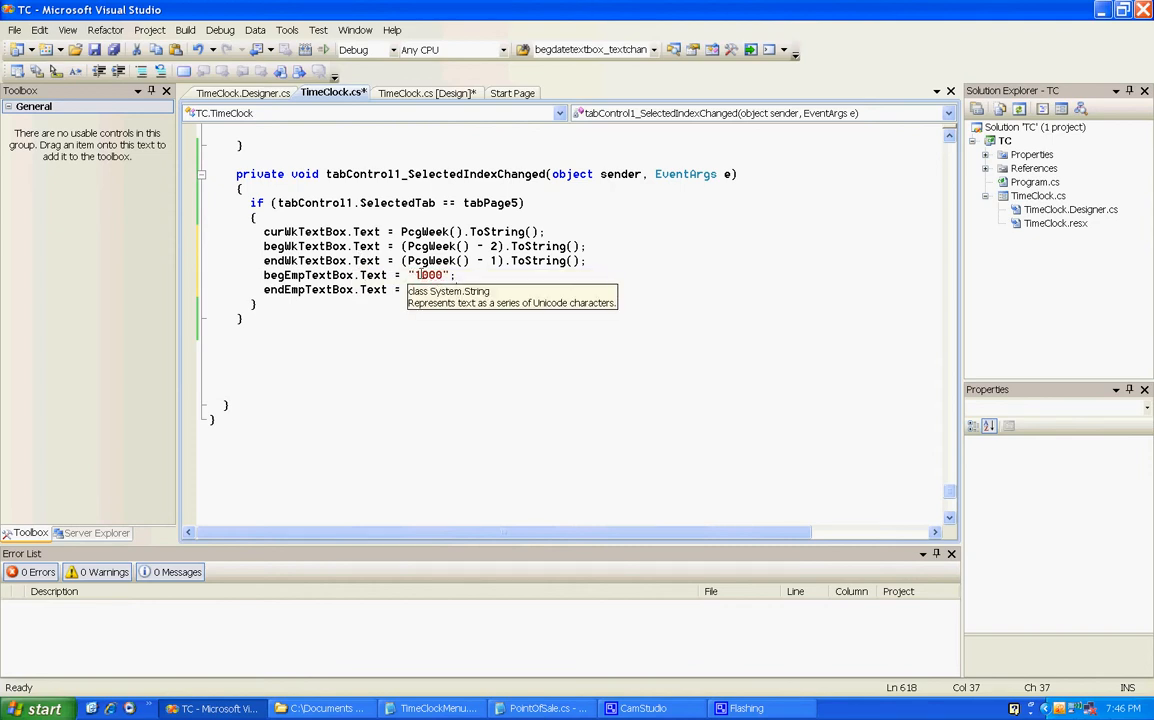
pyautogui.write('"9999";')
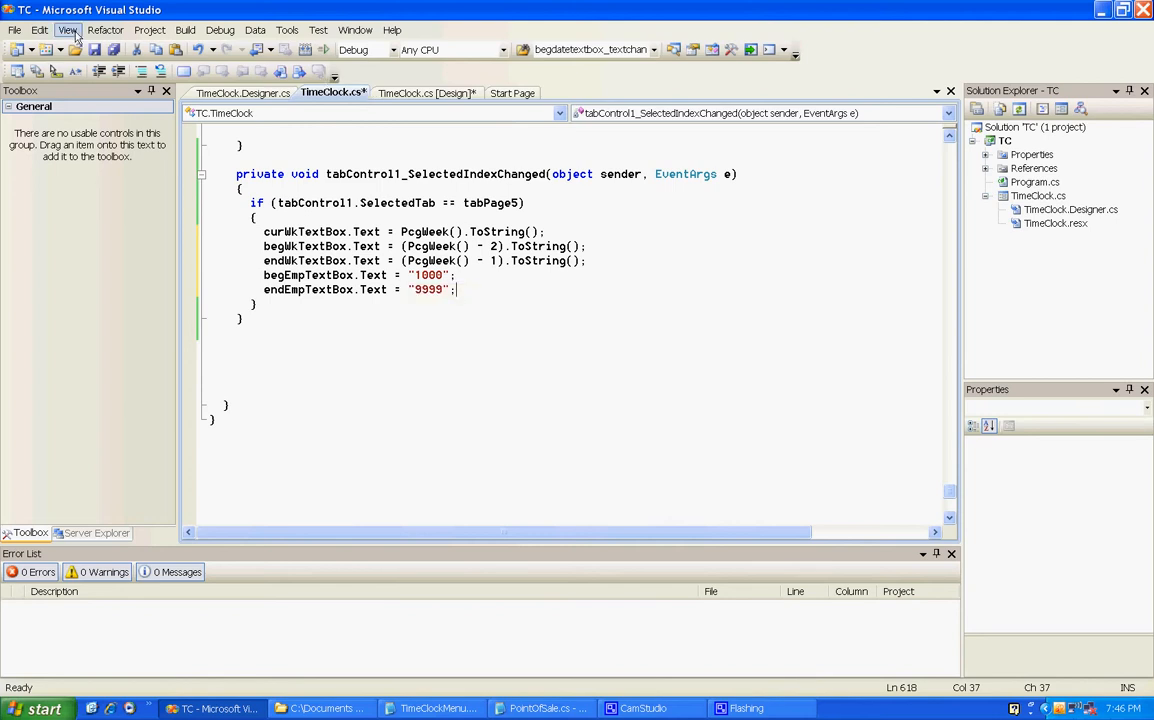
# Run the Time Clock app and view its Summary Report/Extract Hours page with weeks 550–551.
pyautogui.press('Ctrl+S')
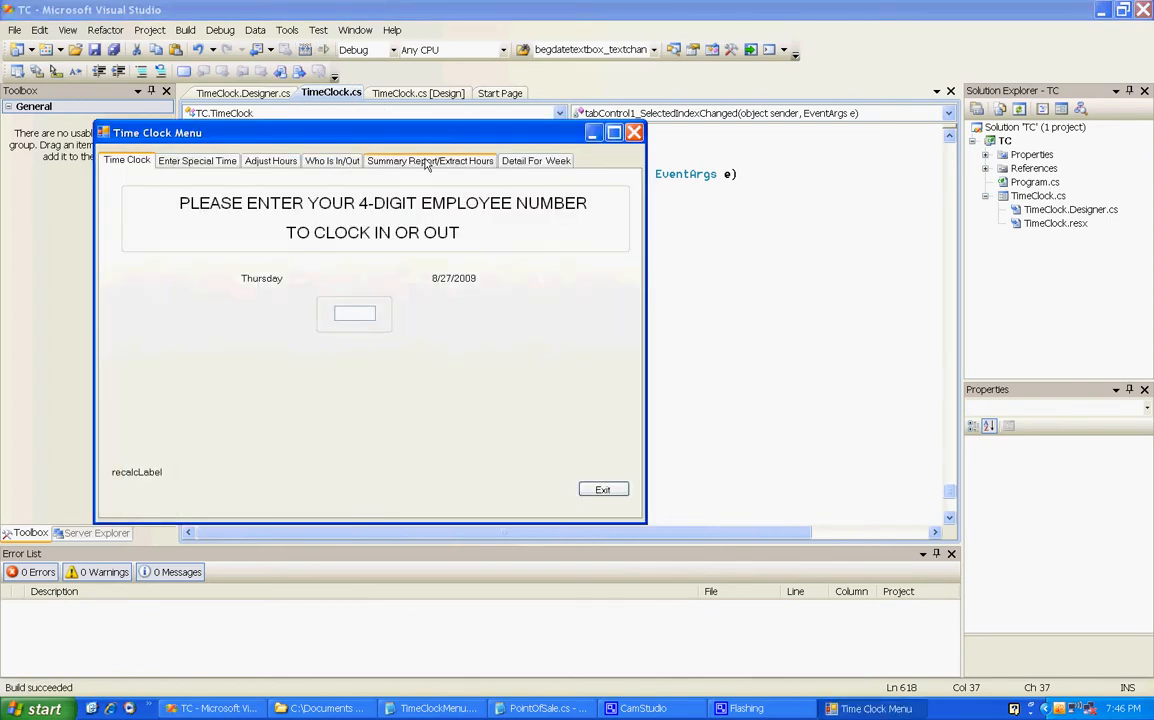
pyautogui.click(429, 160)
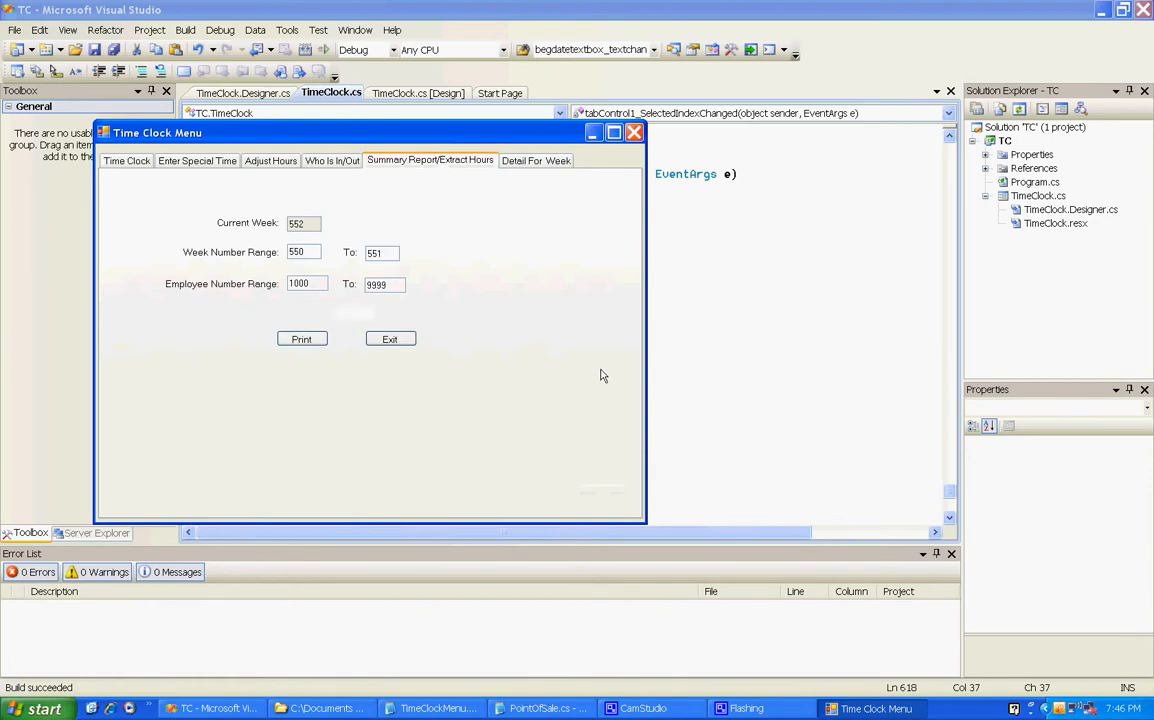
pyautogui.moveTo(390, 339)
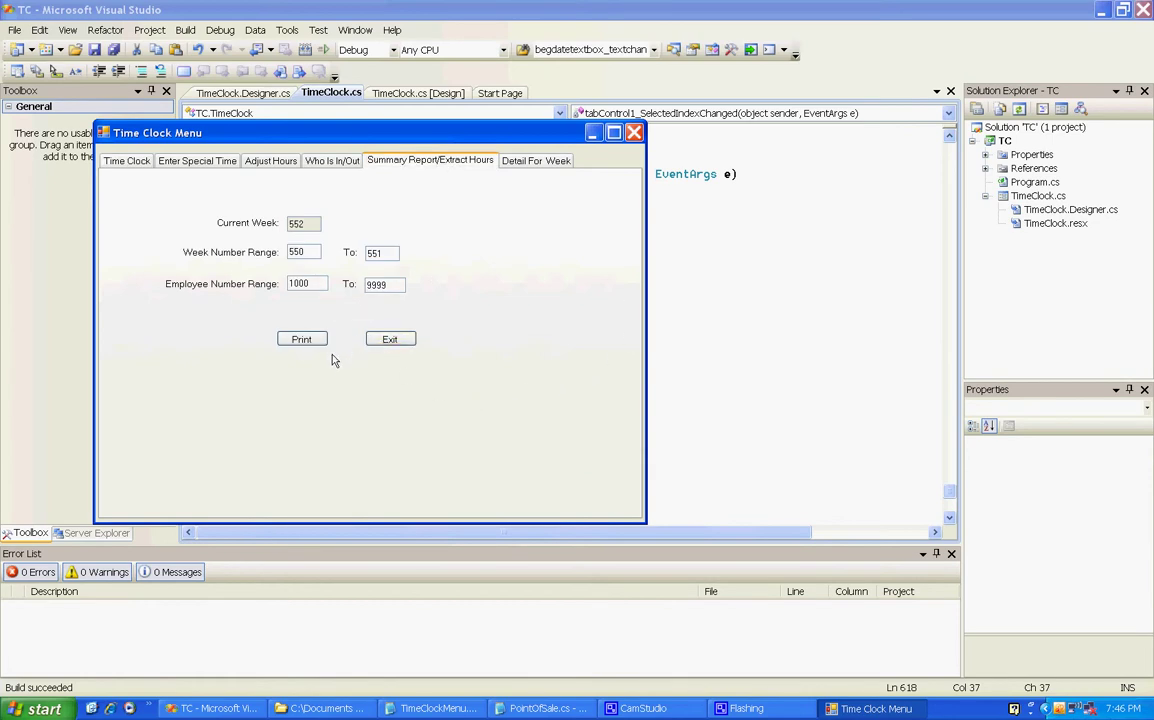
pyautogui.moveTo(350, 319)
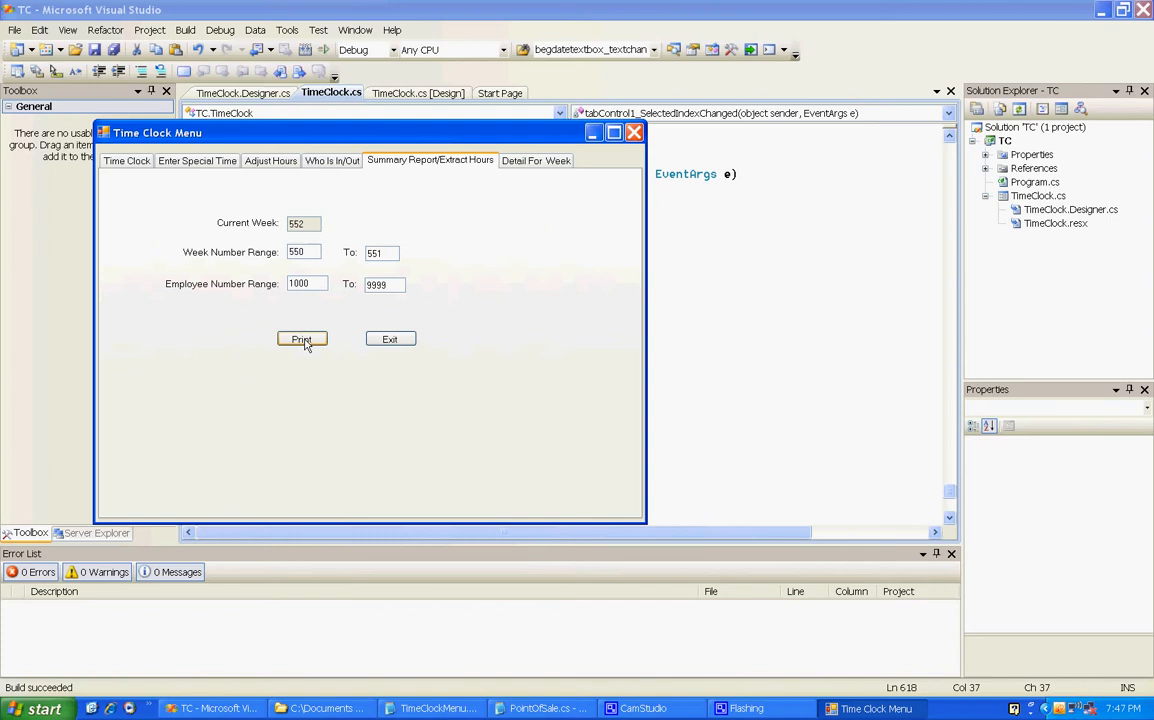
pyautogui.moveTo(567, 387)
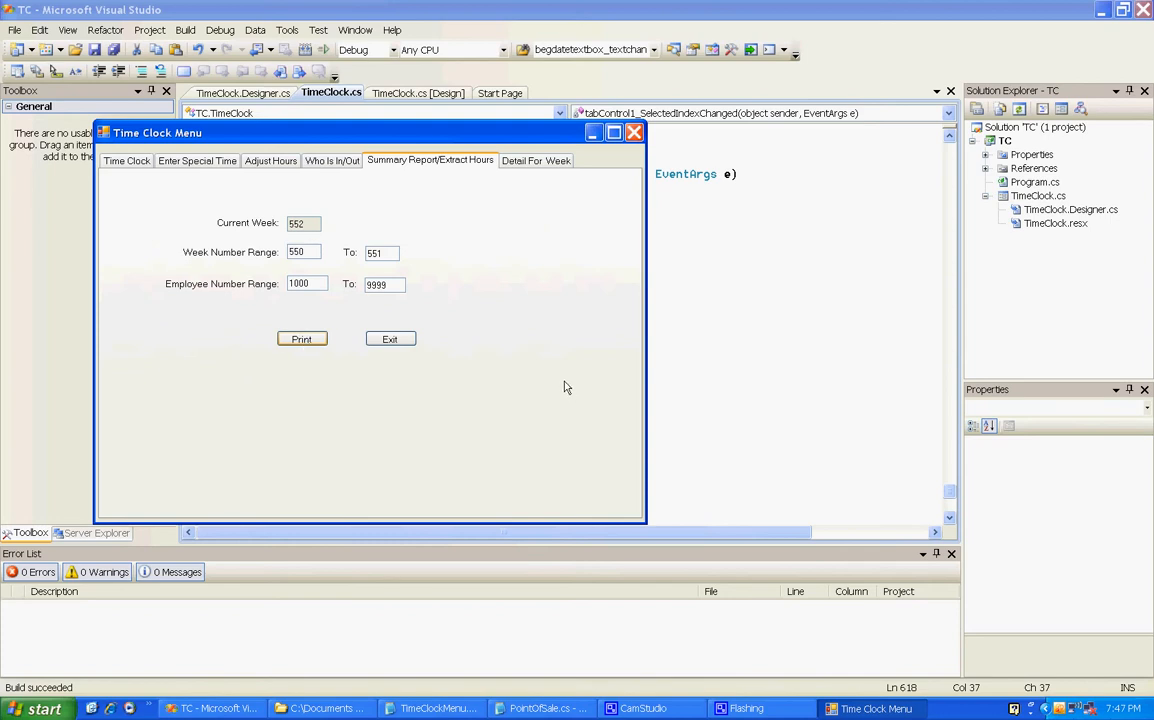
# Print the payroll hours summary and save it as document.pdf.
pyautogui.click(301, 338)
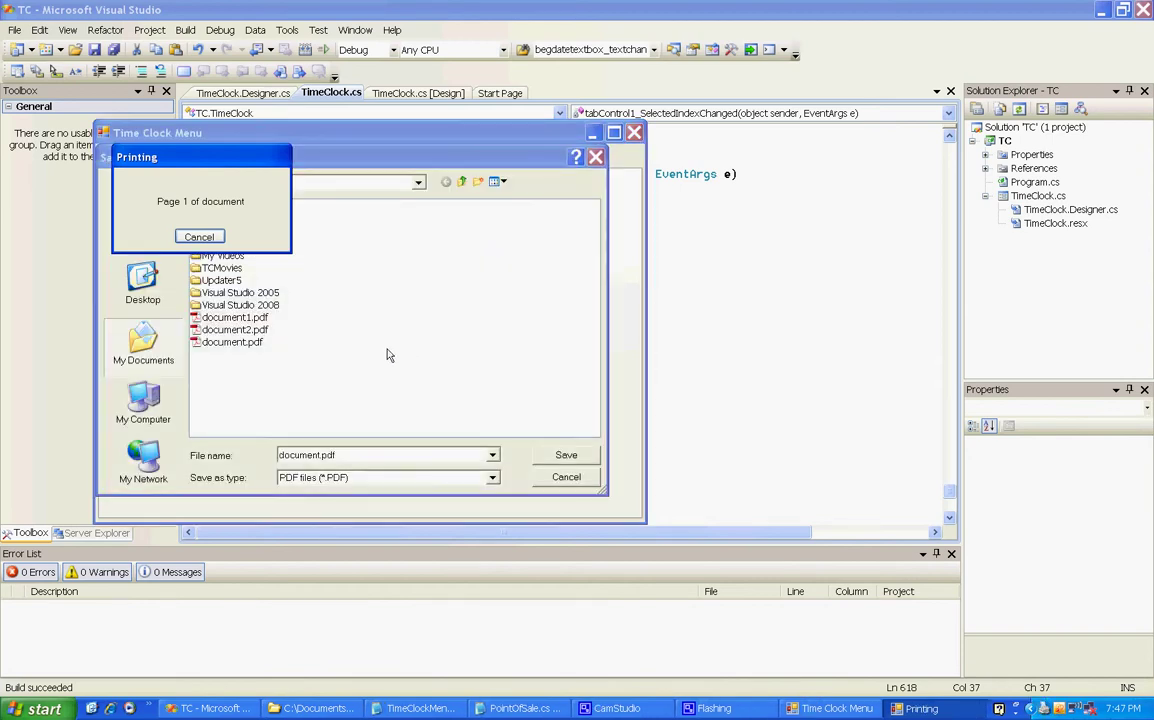
pyautogui.moveTo(387, 350)
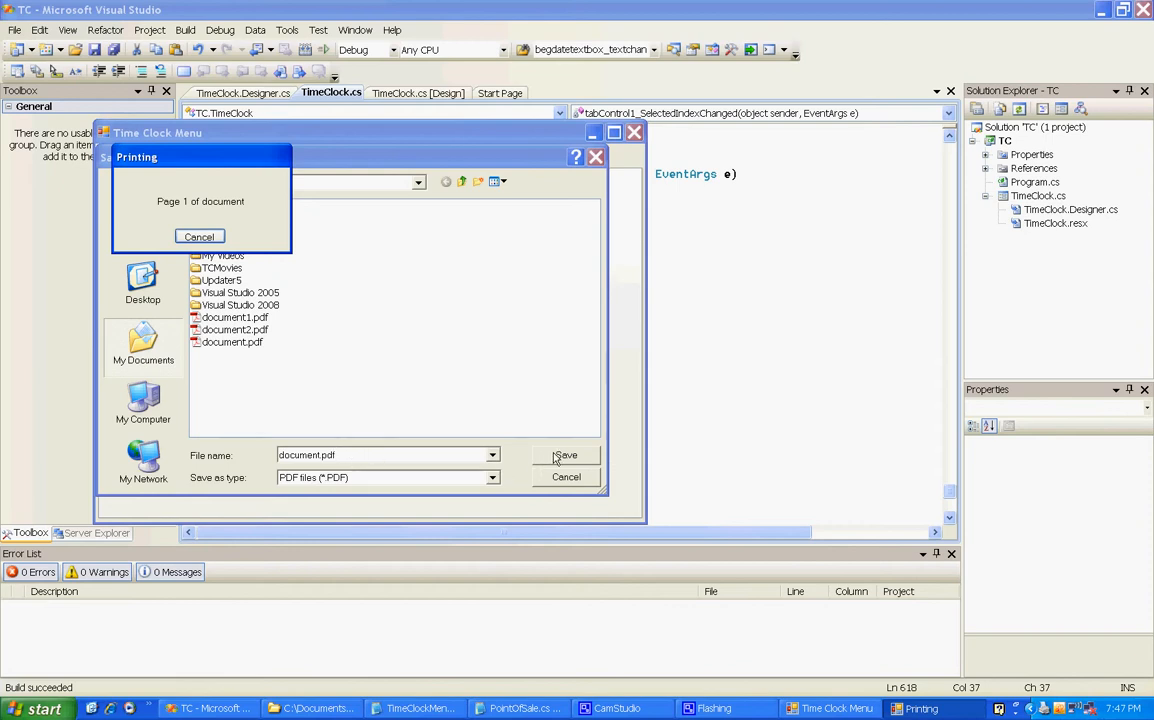
pyautogui.click(566, 455)
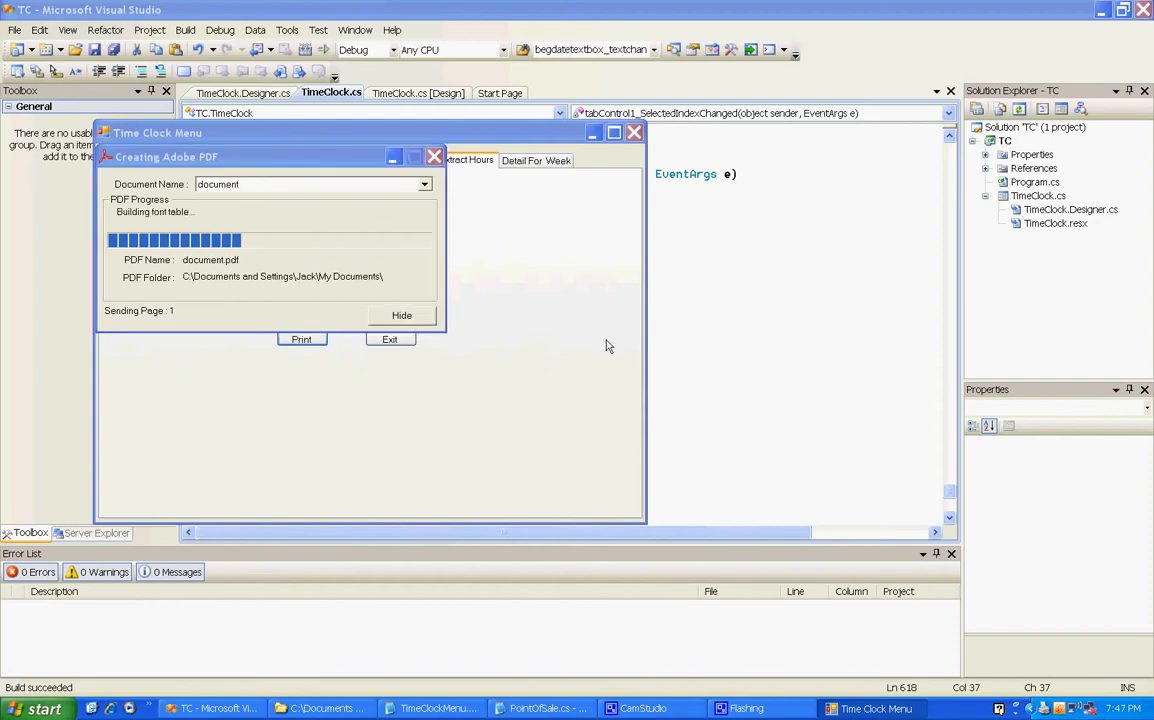
pyautogui.moveTo(571, 356)
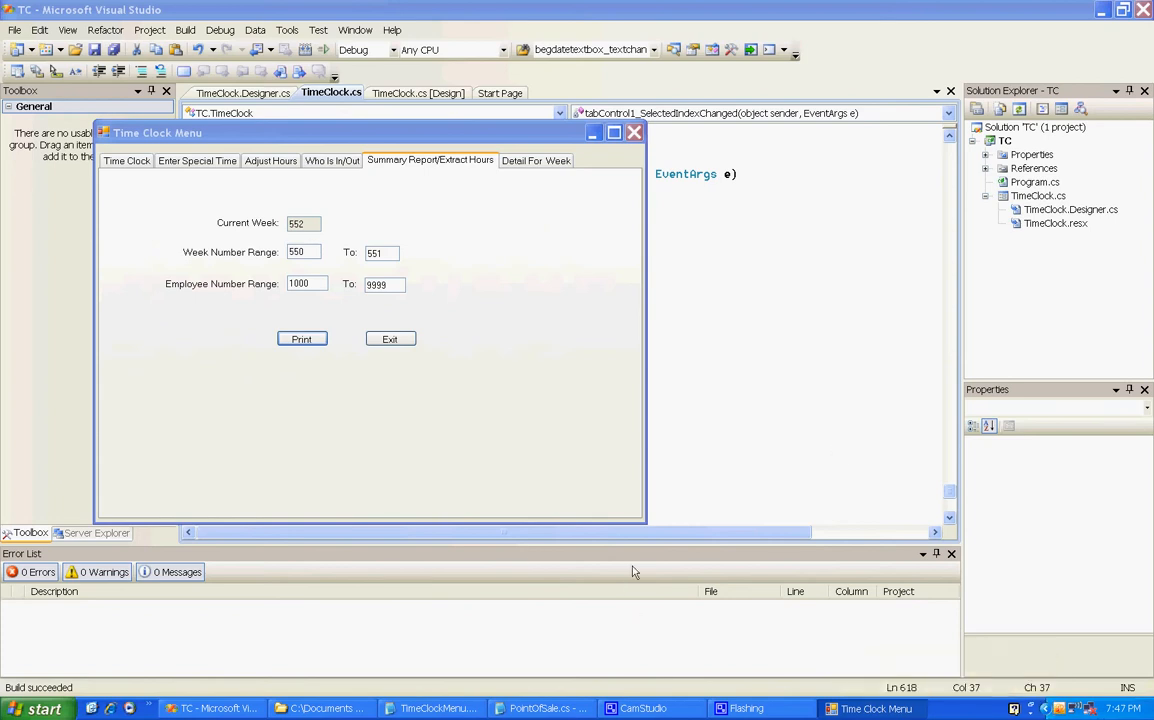
pyautogui.moveTo(476, 468)
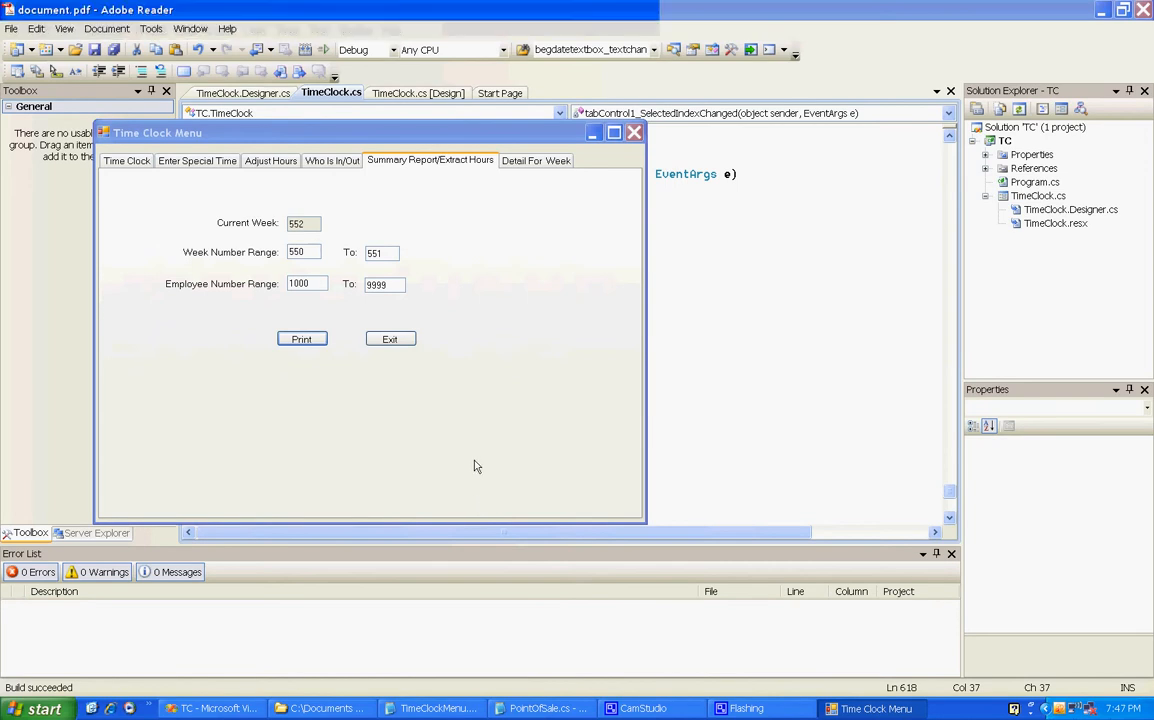
# Bring the weeks 550–551 PDF report forward, then exit the Time Clock app.
pyautogui.click(301, 338)
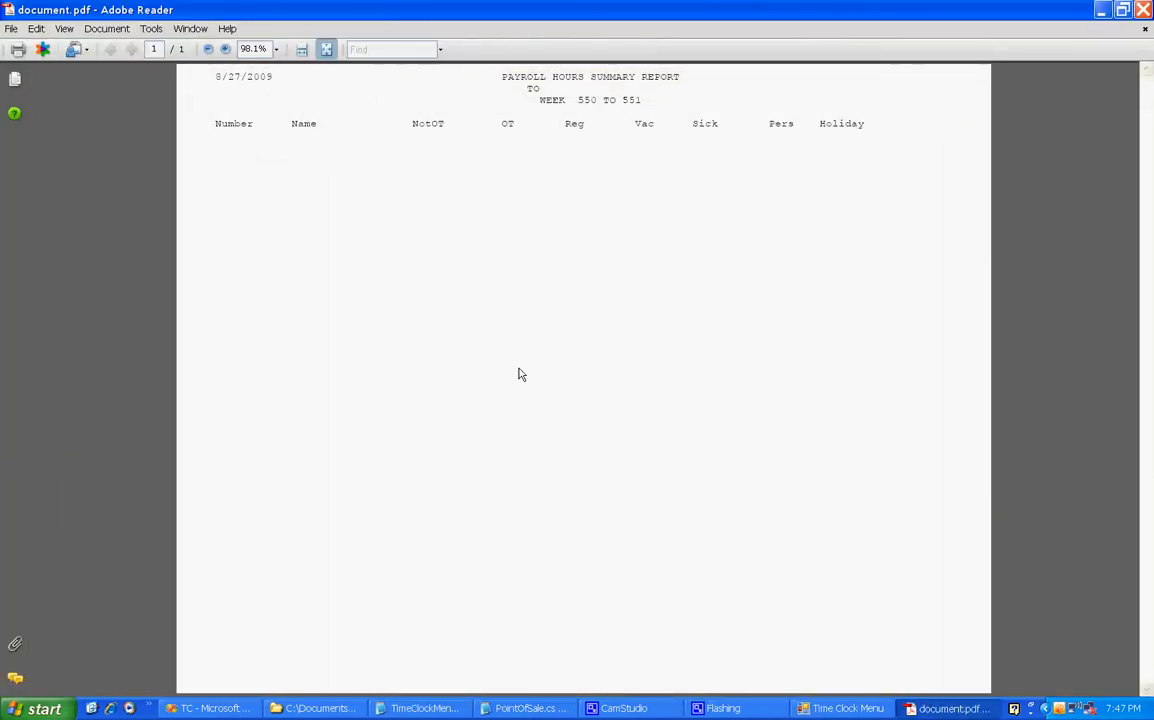
pyautogui.moveTo(638, 108)
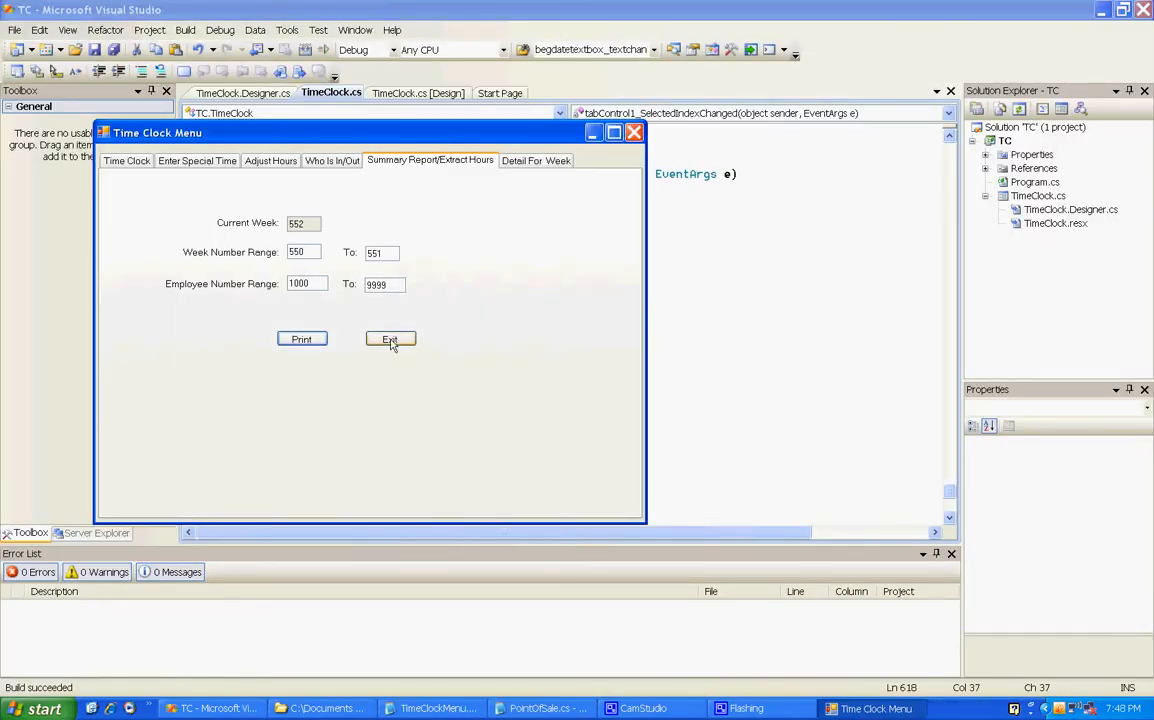
pyautogui.click(389, 339)
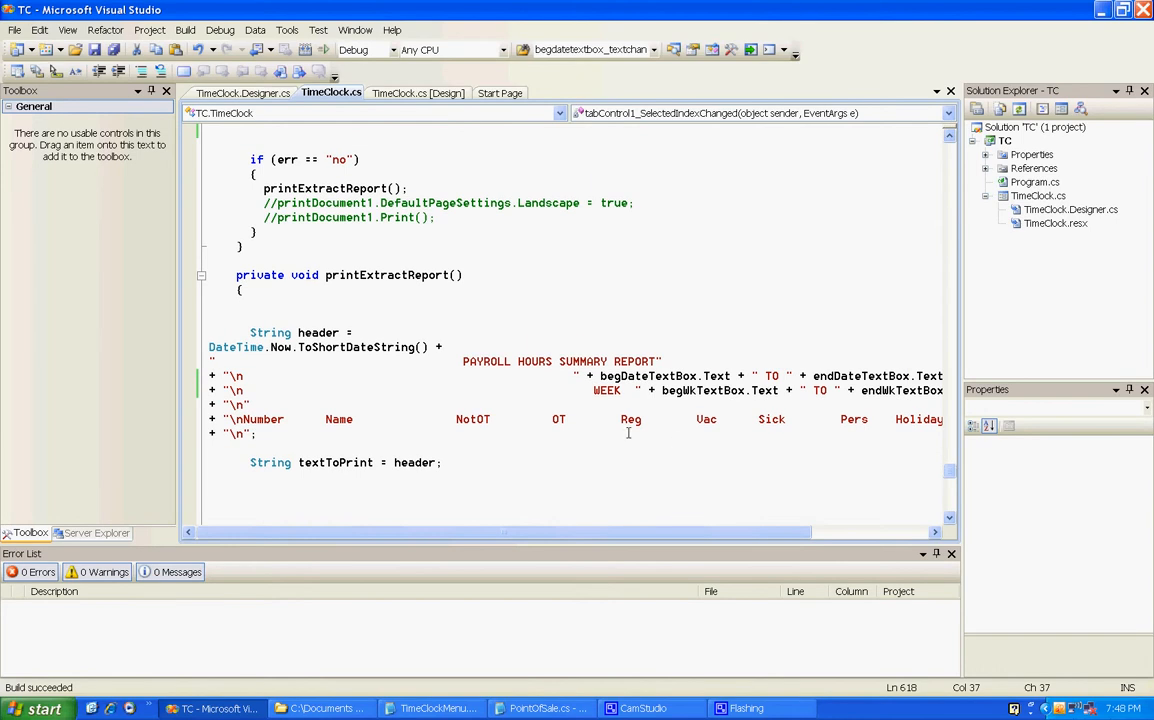
pyautogui.moveTo(693, 390)
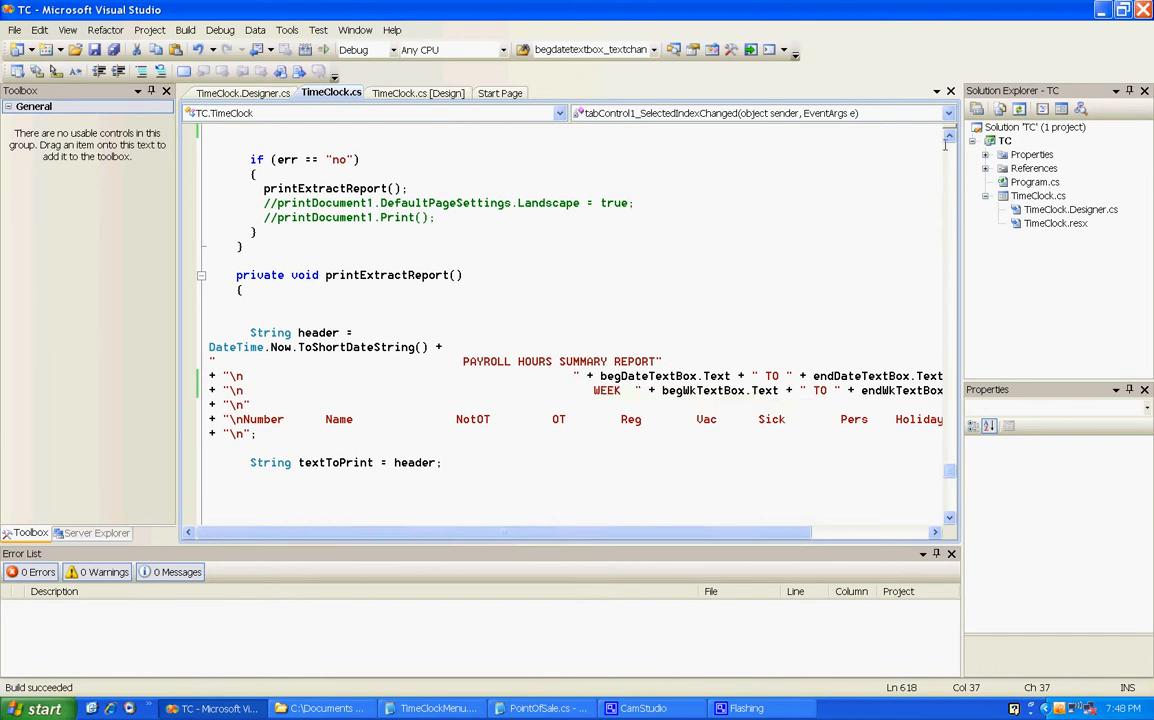
pyautogui.scroll(3)
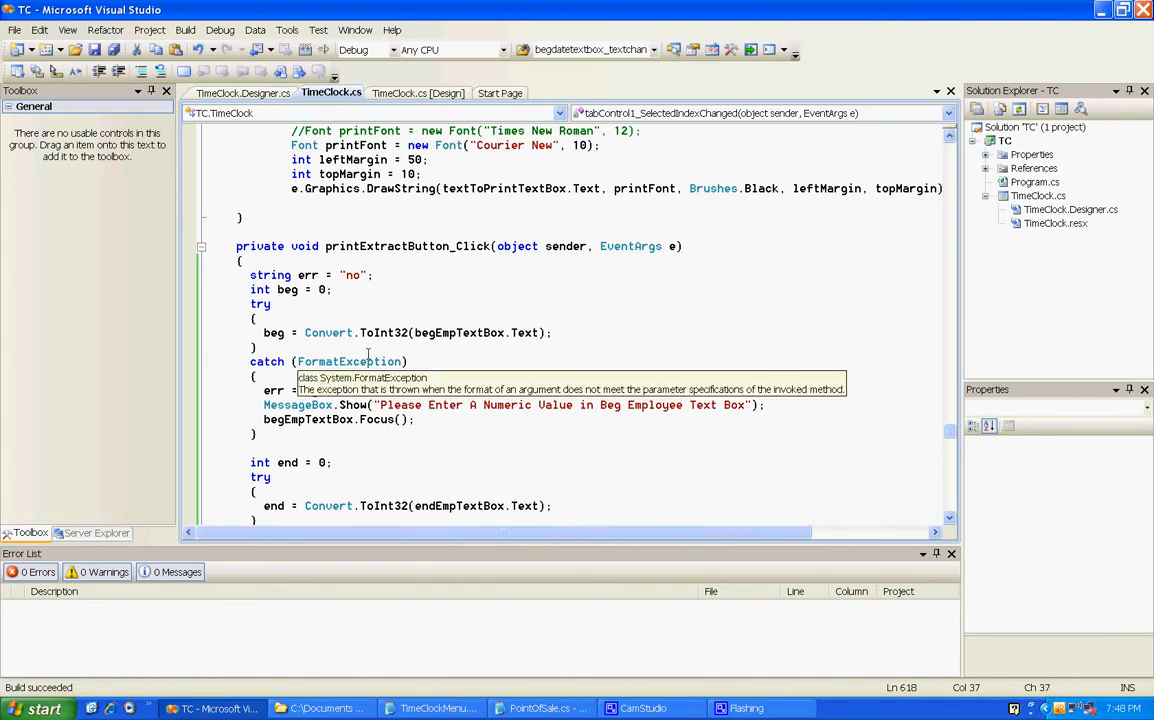
pyautogui.click(757, 472)
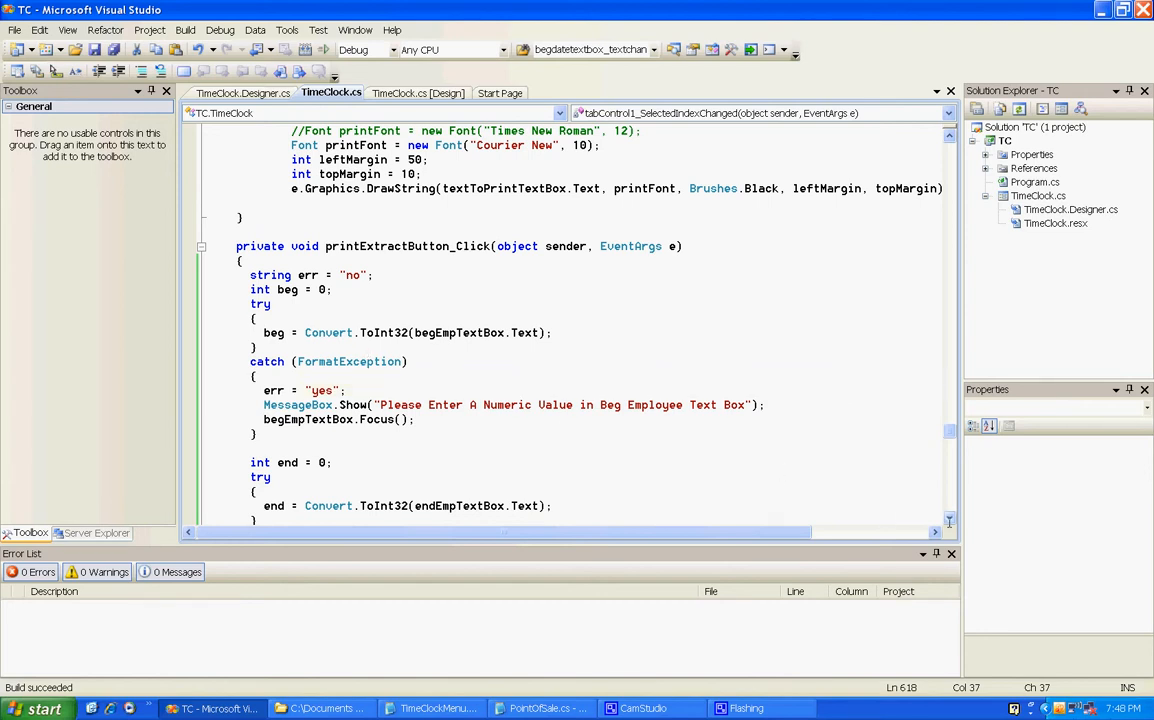
pyautogui.scroll(-3)
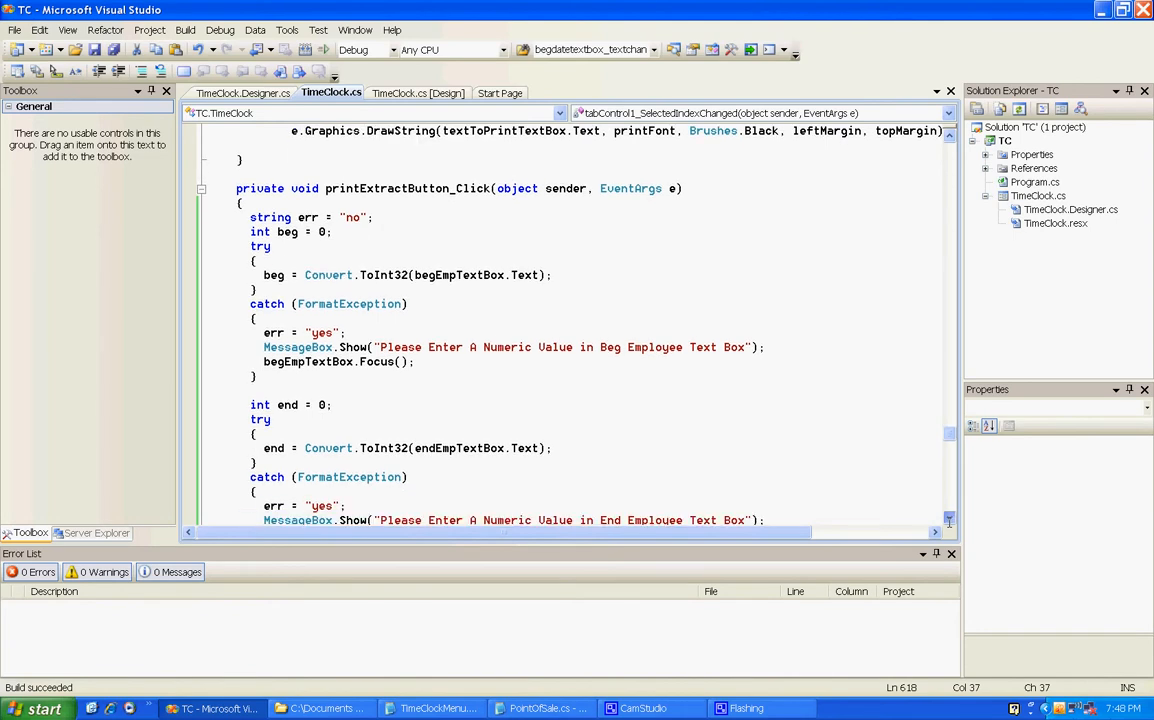
pyautogui.scroll(-3)
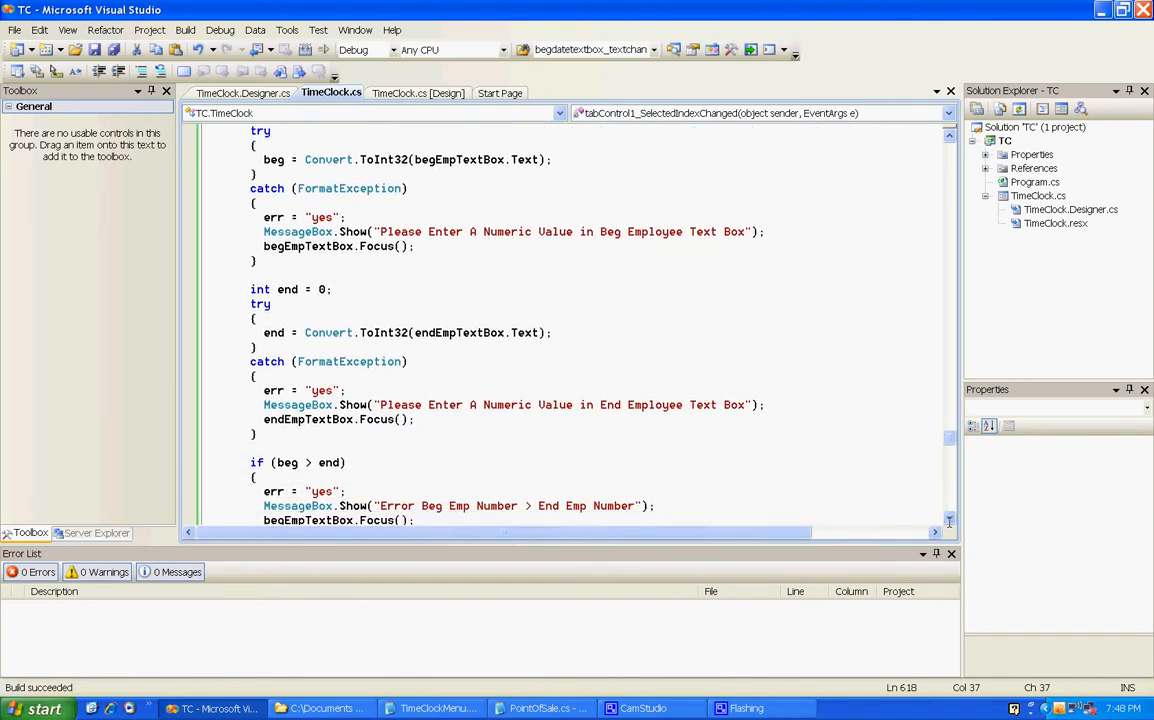
pyautogui.moveTo(977, 445)
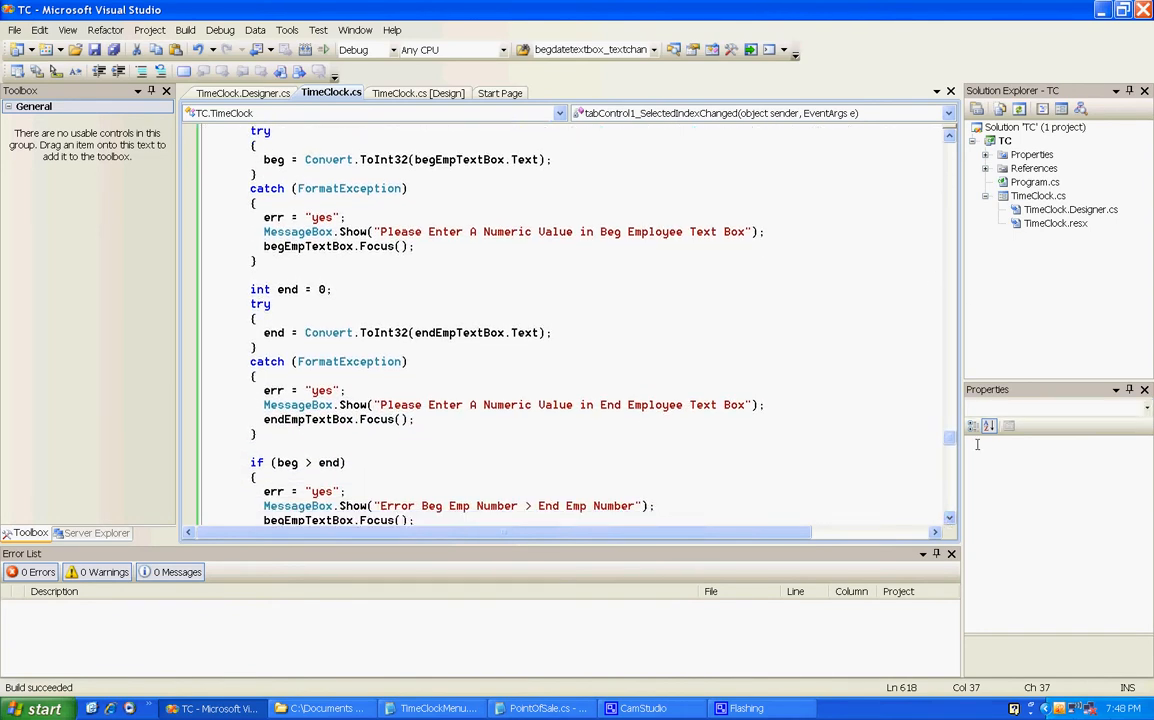
pyautogui.scroll(-3)
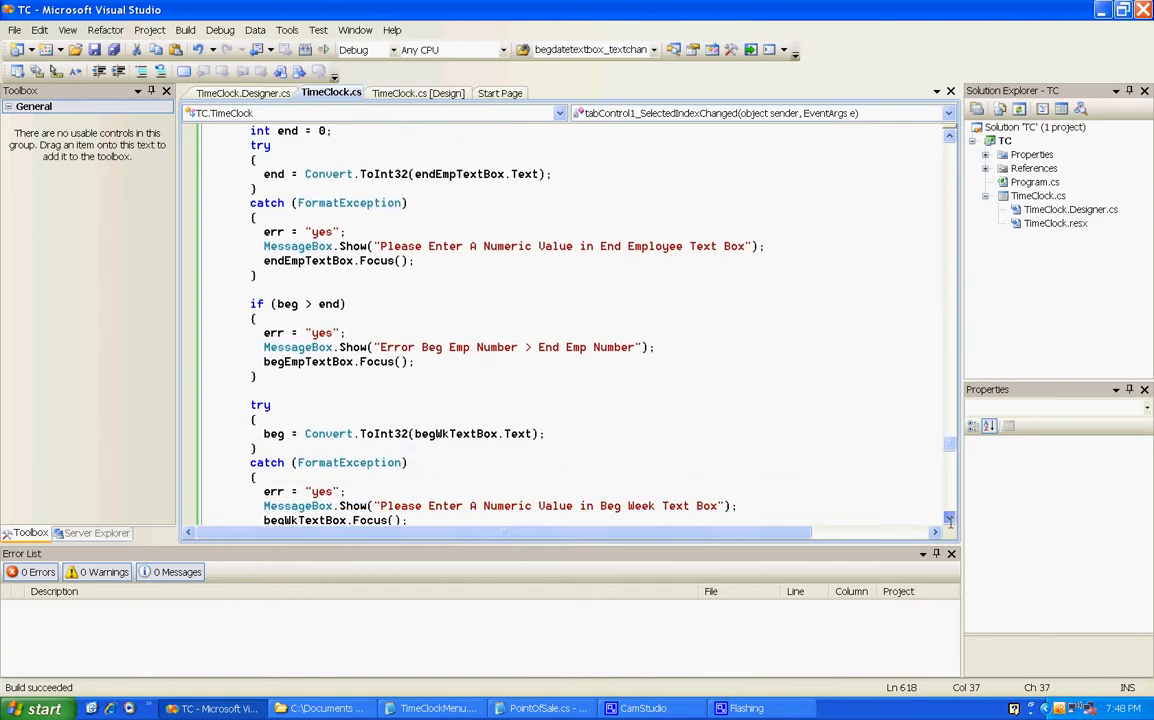
pyautogui.scroll(-3)
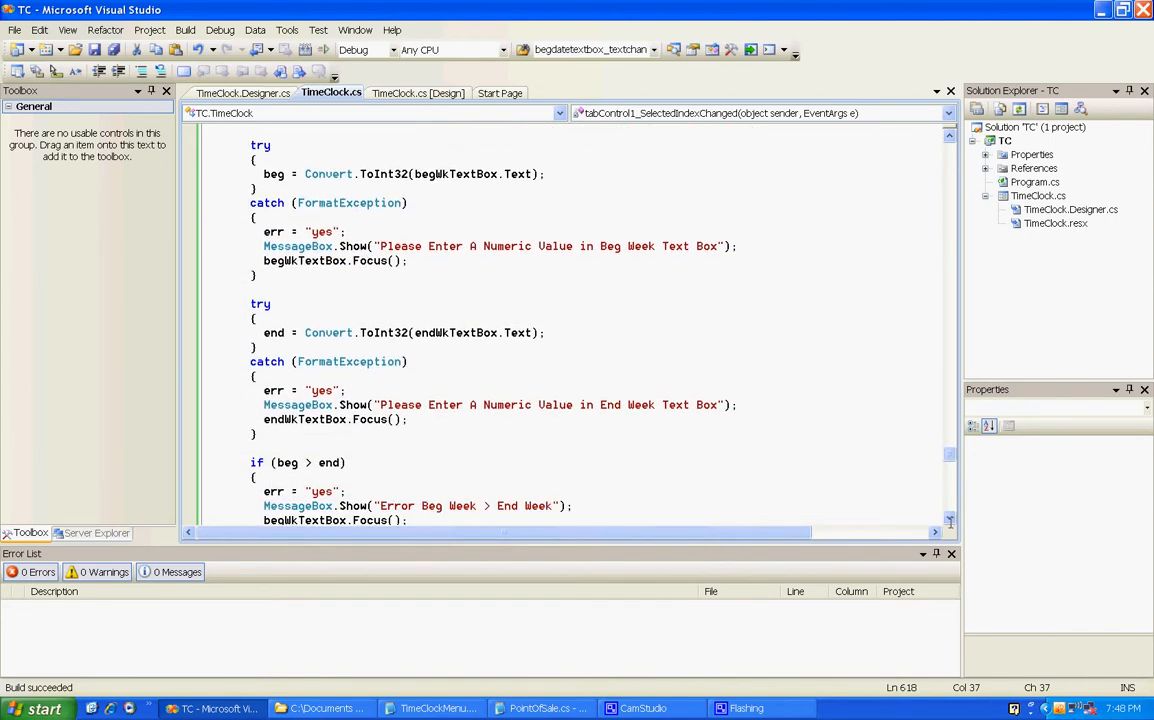
pyautogui.scroll(-3)
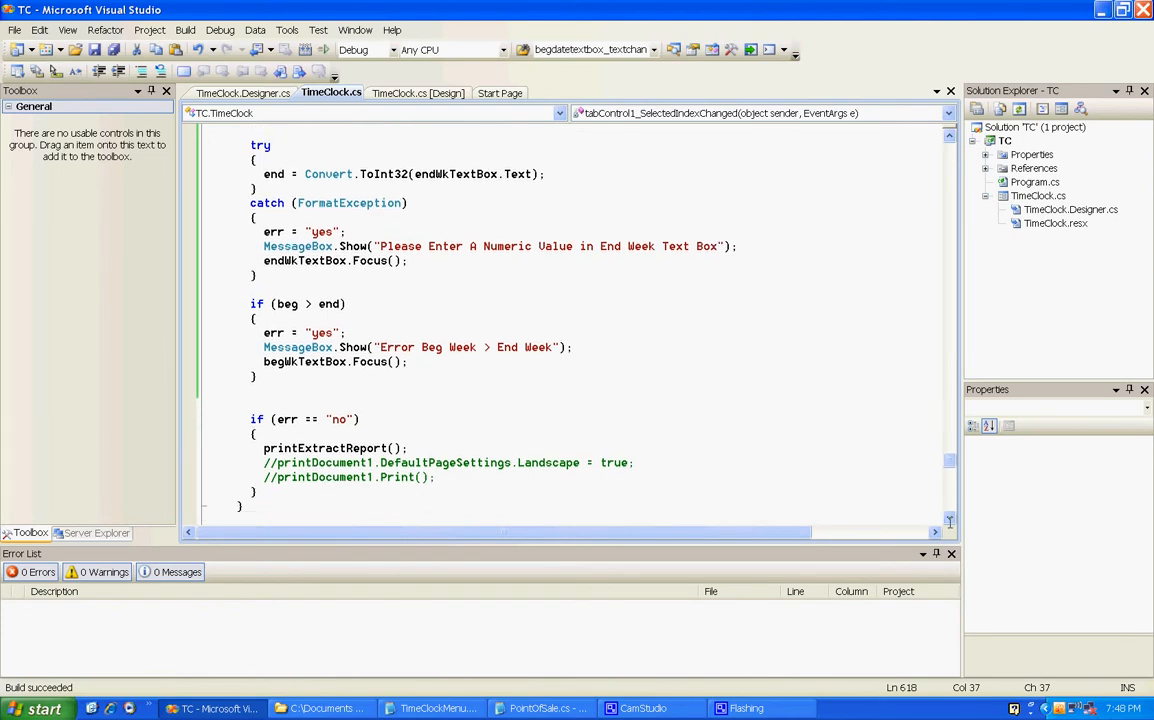
pyautogui.scroll(-3)
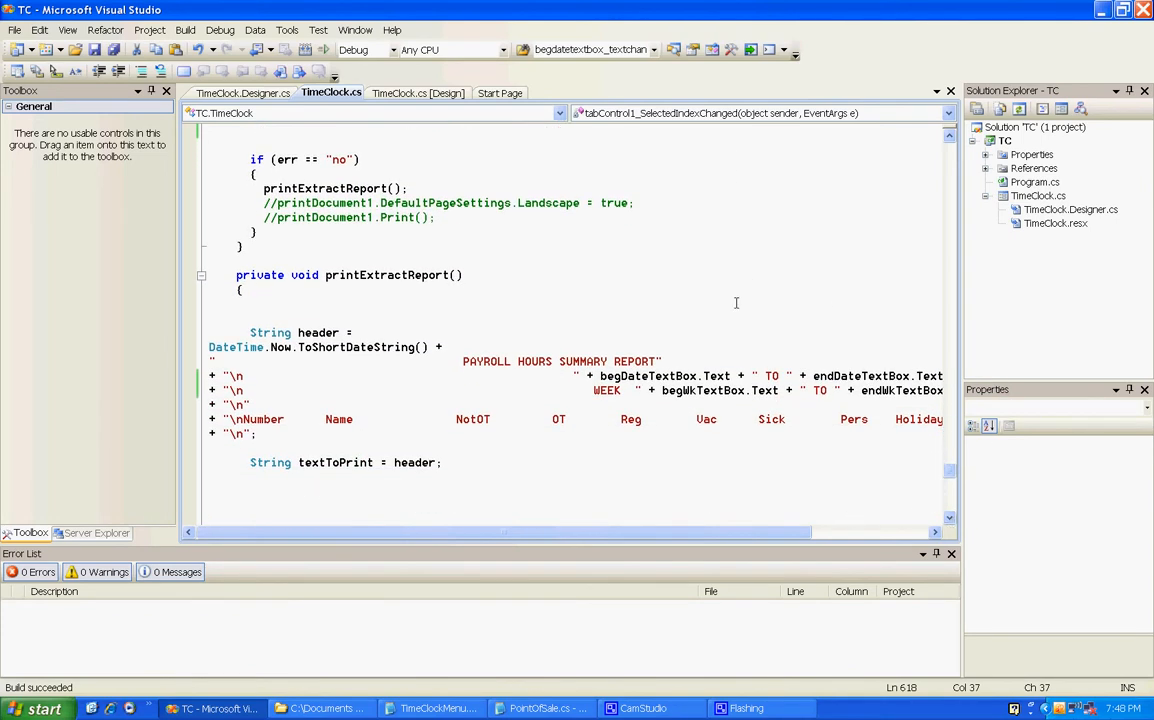
pyautogui.moveTo(698, 375)
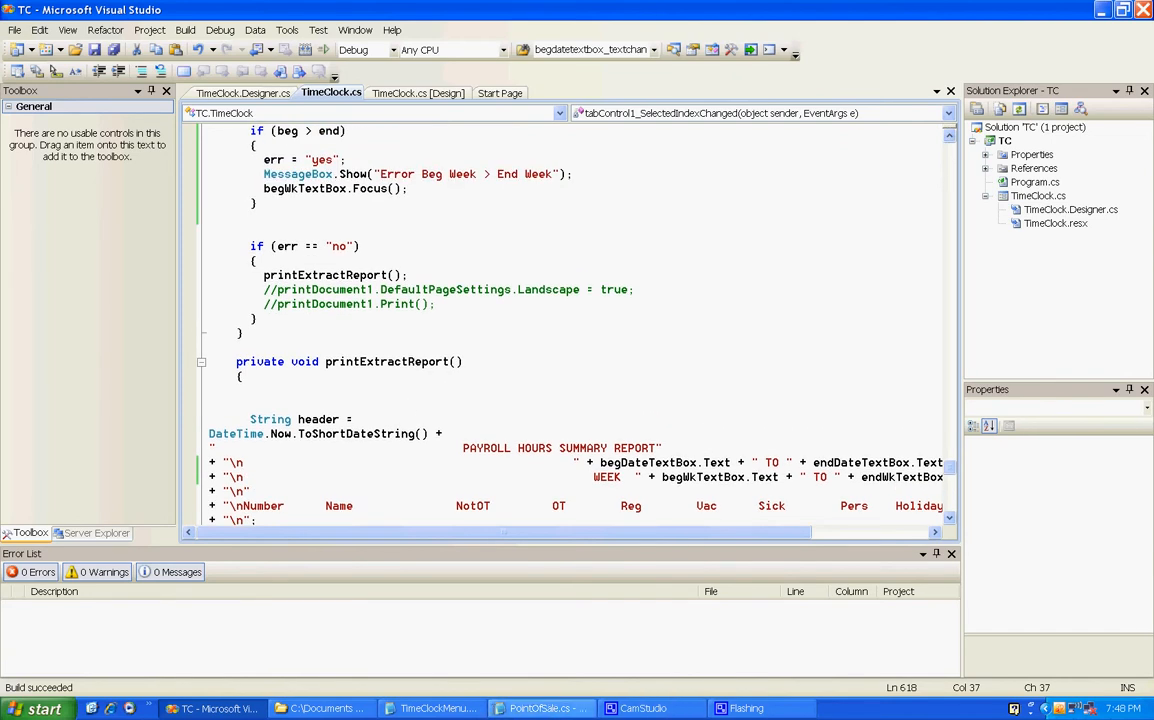
# Search TimeClockMenu.cs in Notepad for begwktext, finding its second occurrence.
pyautogui.click(438, 708)
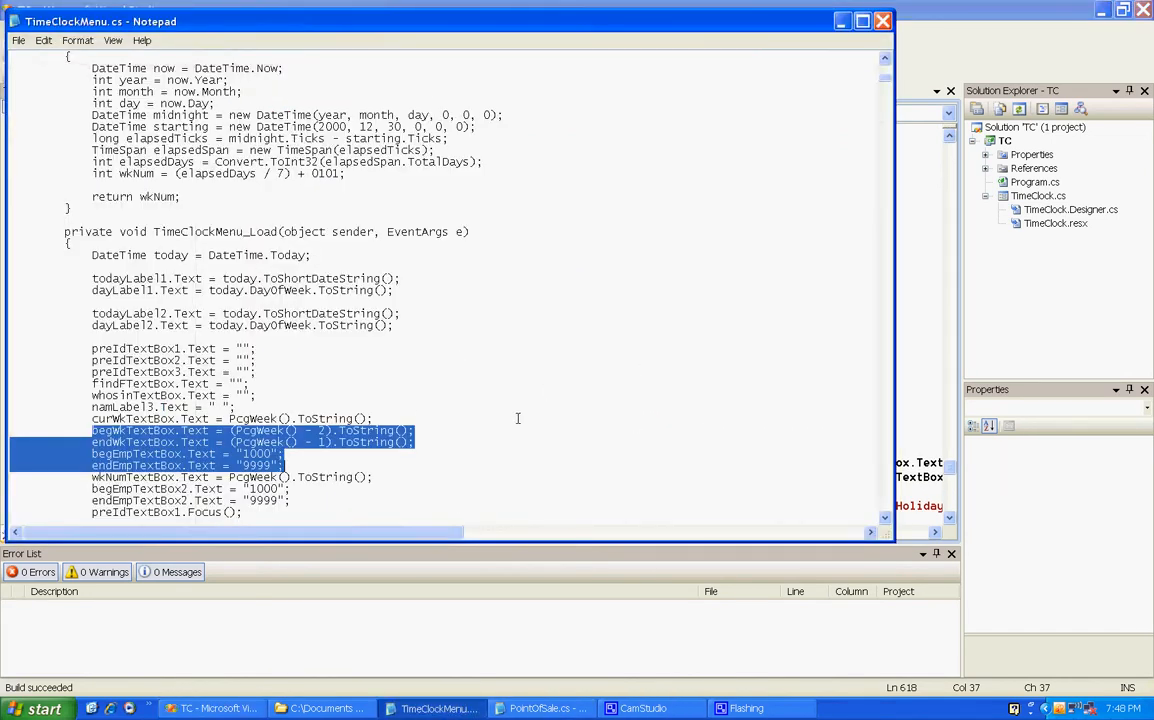
pyautogui.moveTo(786, 60)
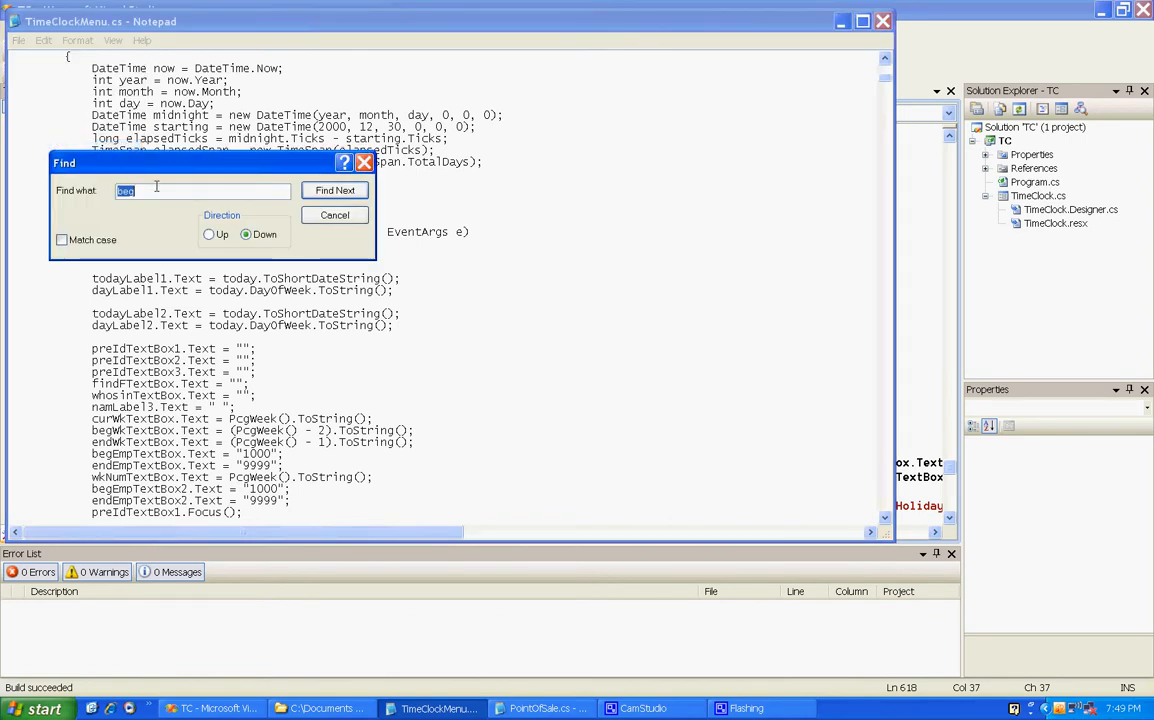
pyautogui.write('begw')
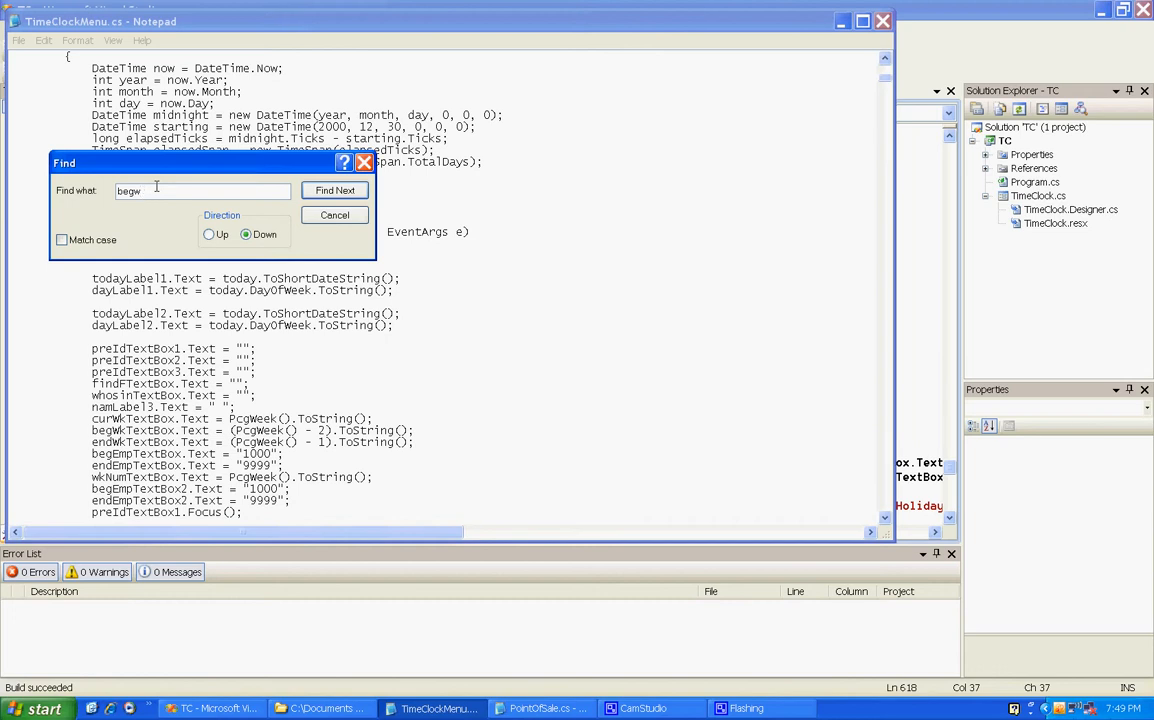
pyautogui.write('ktext')
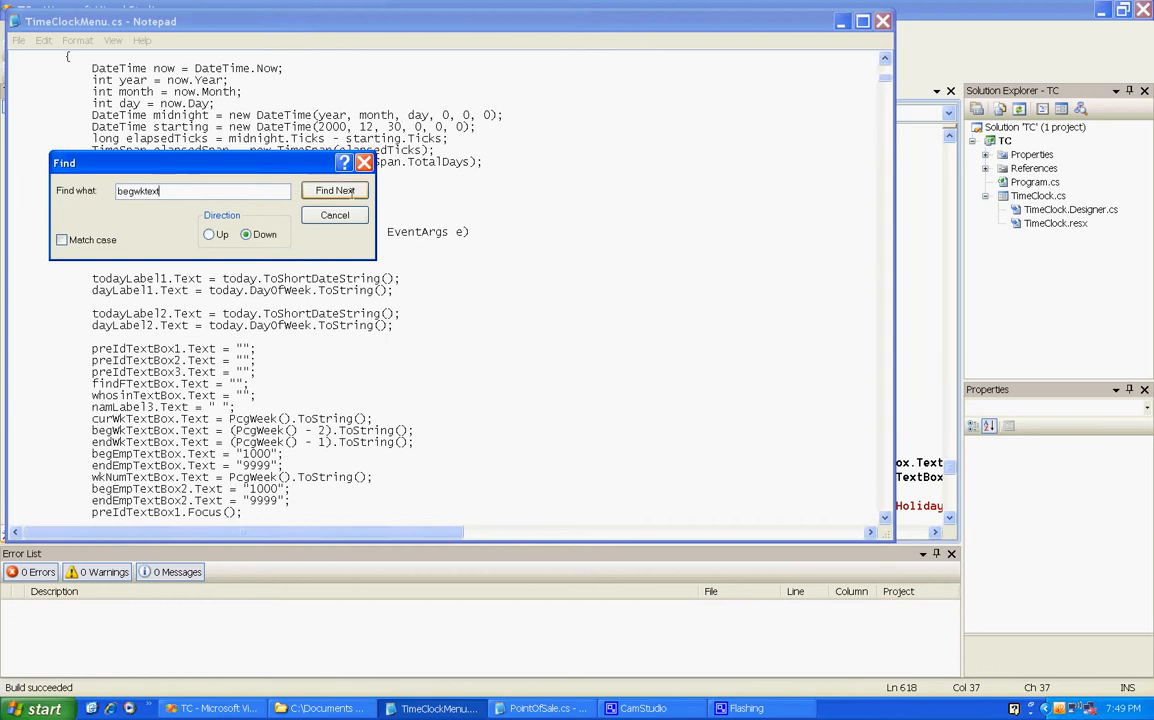
pyautogui.click(334, 190)
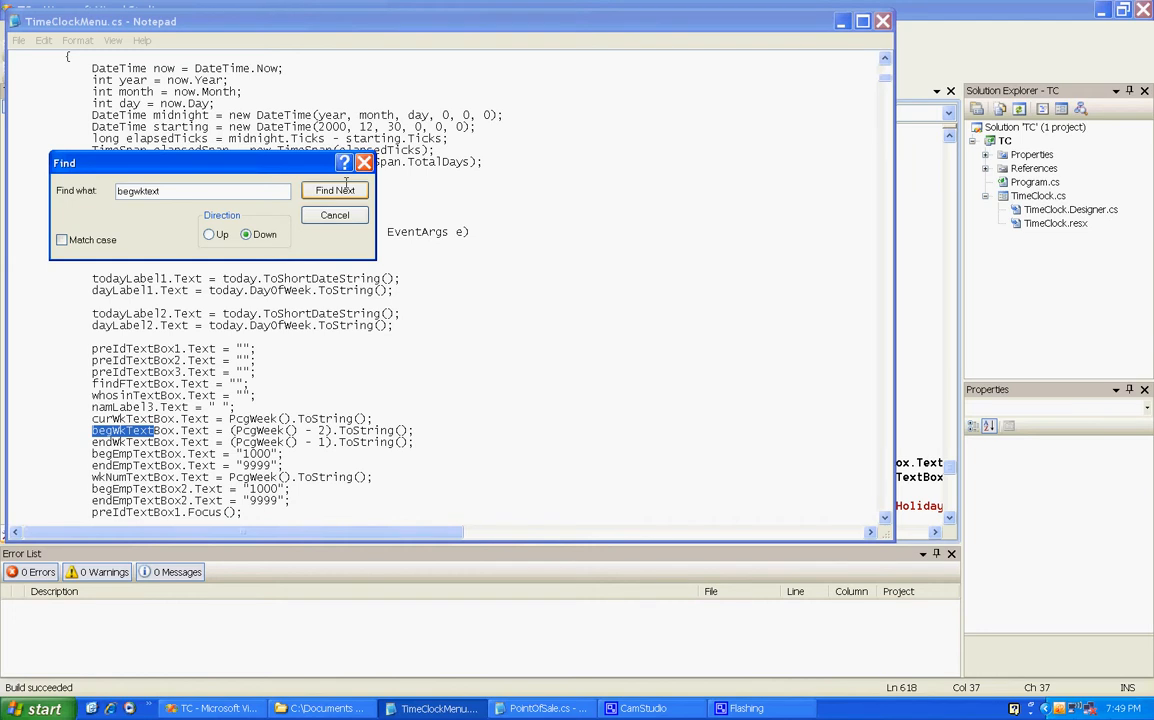
pyautogui.click(335, 190)
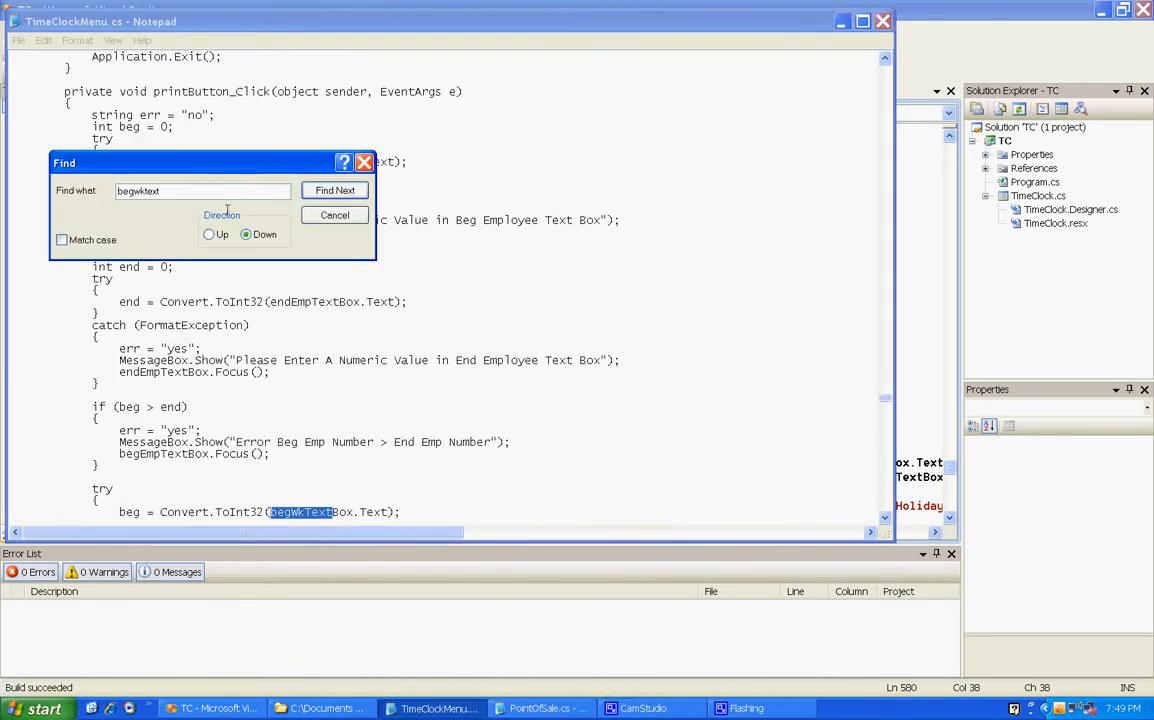
# Search for begdate to locate the begin/end date calculation code in printExtractReport.
pyautogui.press('BackSpace')
pyautogui.write('begdat')
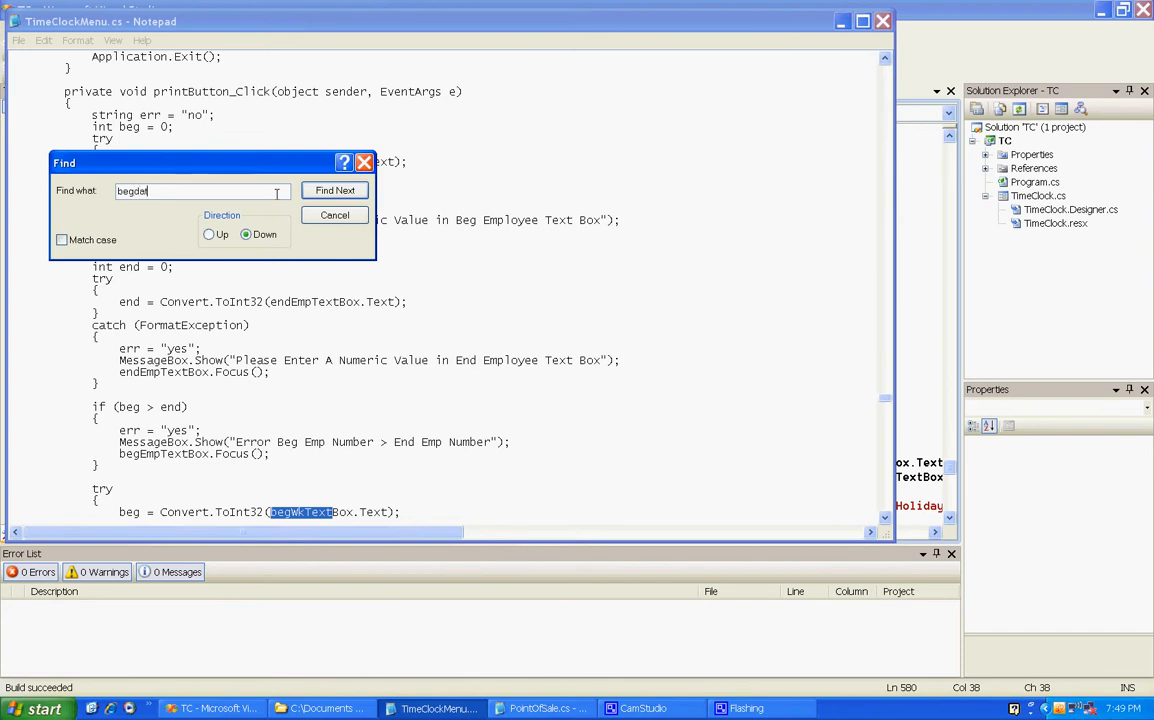
pyautogui.click(335, 190)
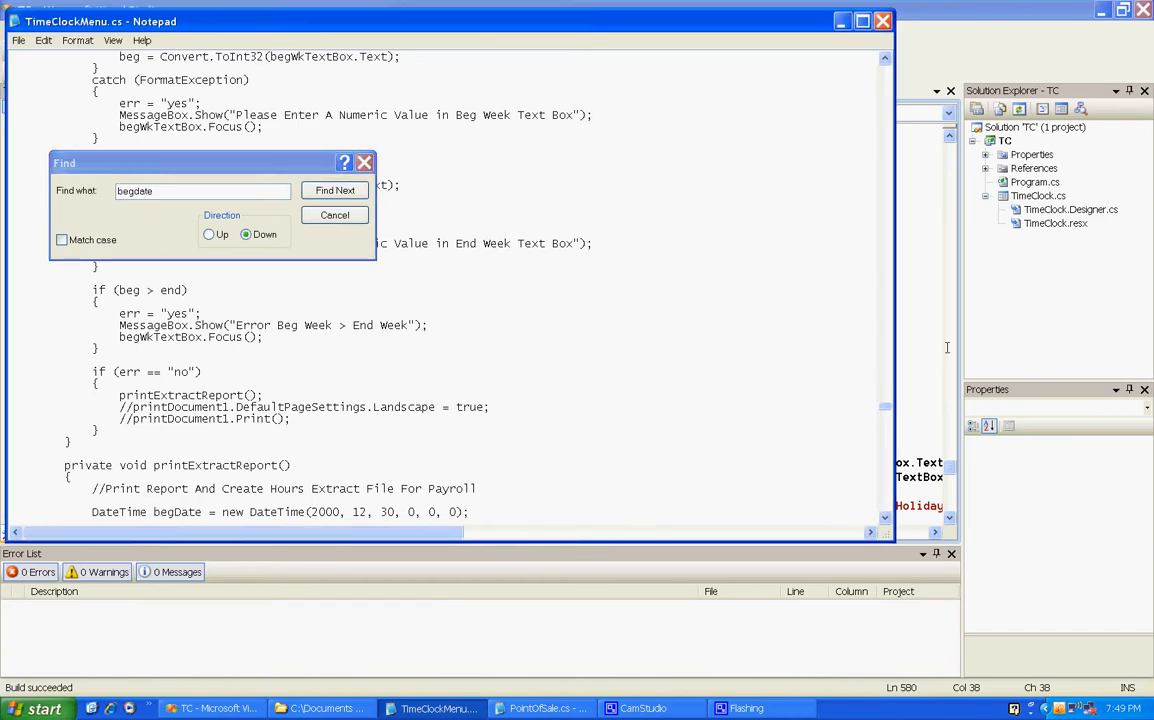
pyautogui.click(334, 190)
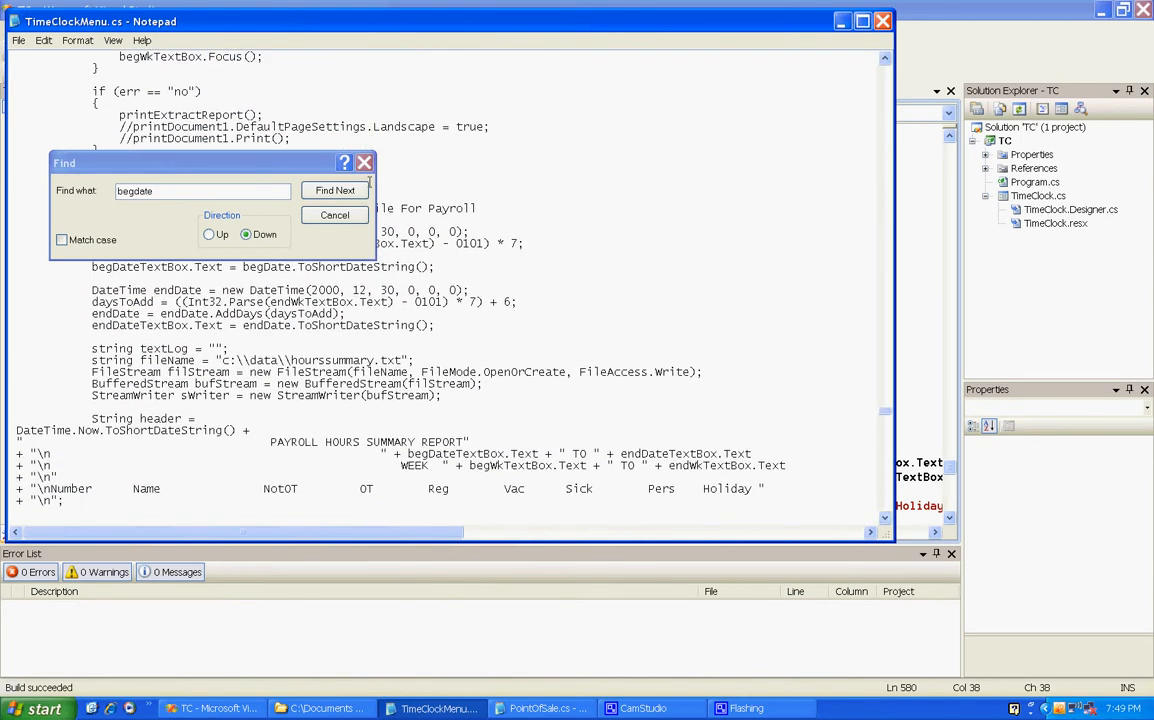
pyautogui.click(334, 214)
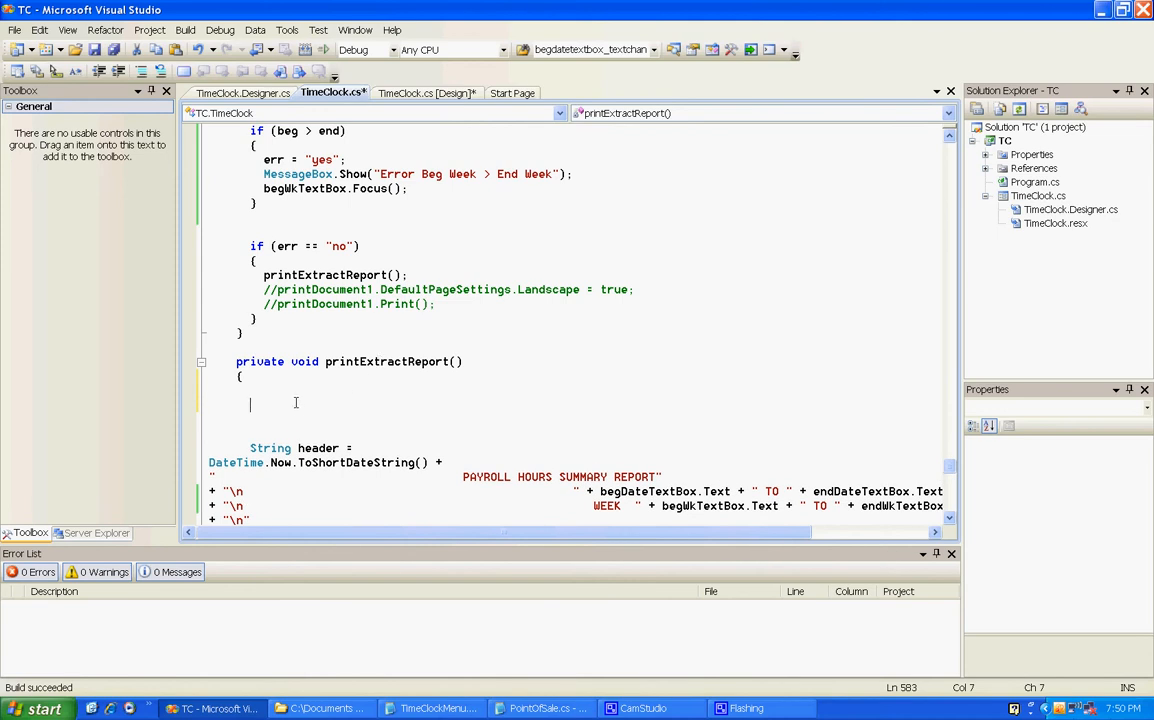
# Paste the date-range calculation code into printExtractReport above the header string.
pyautogui.rightClick(296, 403)
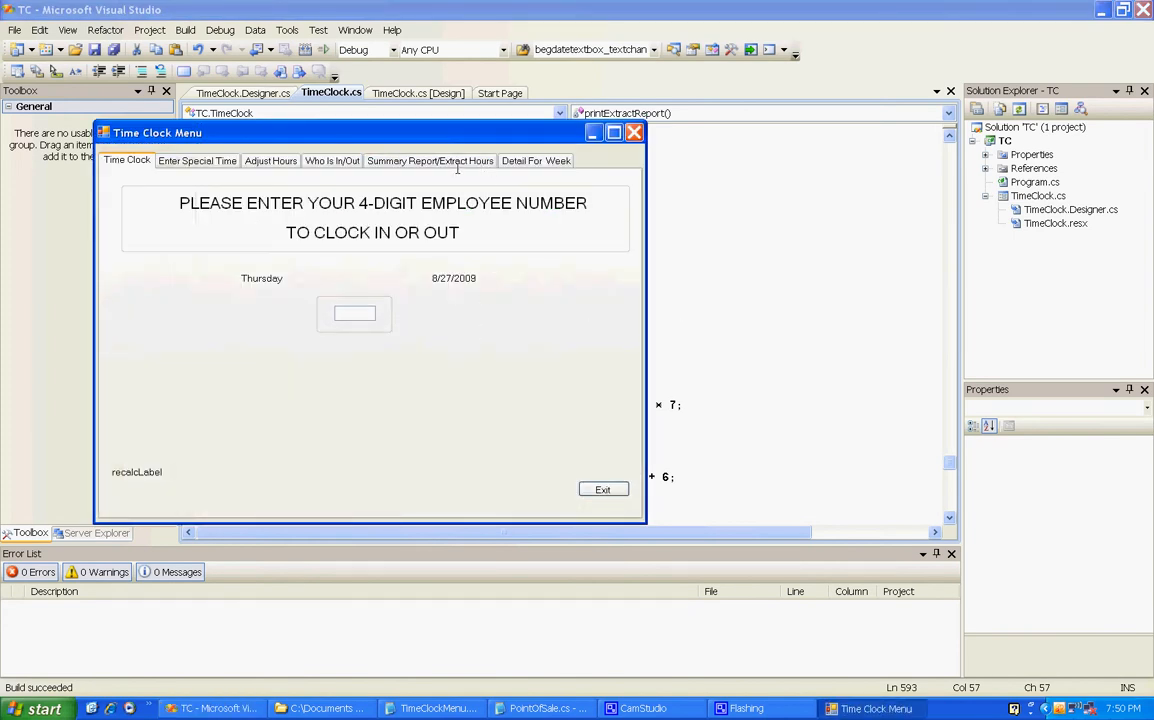
# Print the summary to document.pdf and open it, showing 8/8/2009 TO 8/21/2009.
pyautogui.click(429, 160)
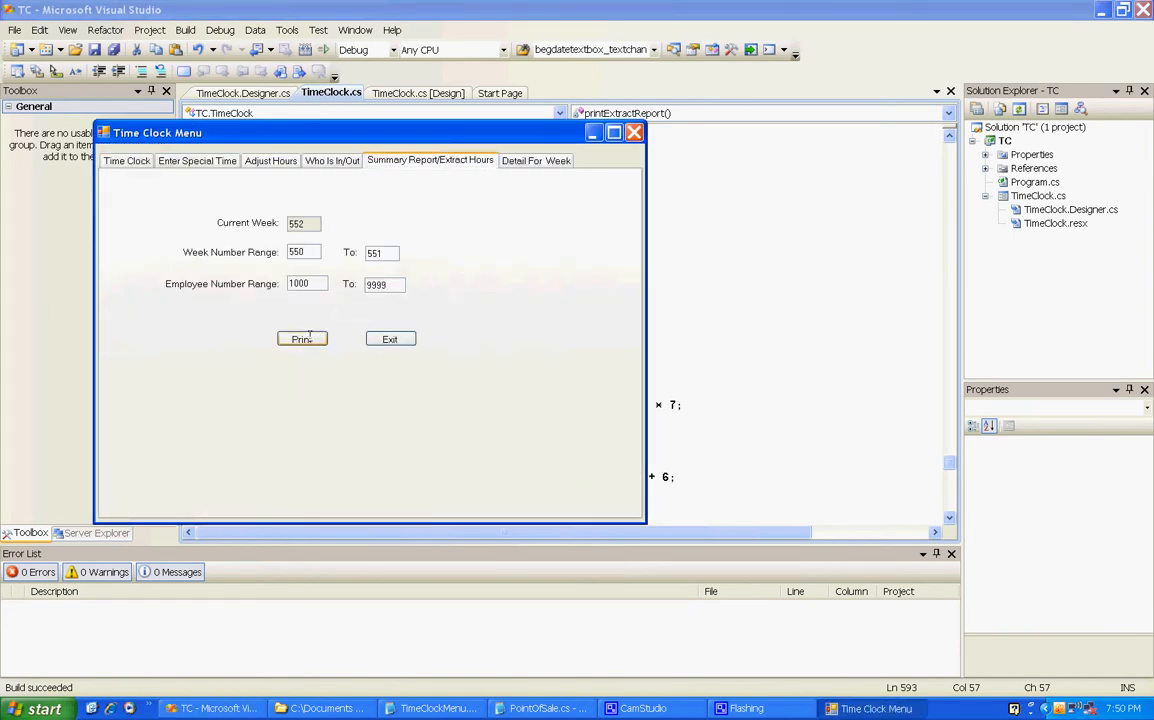
pyautogui.click(302, 338)
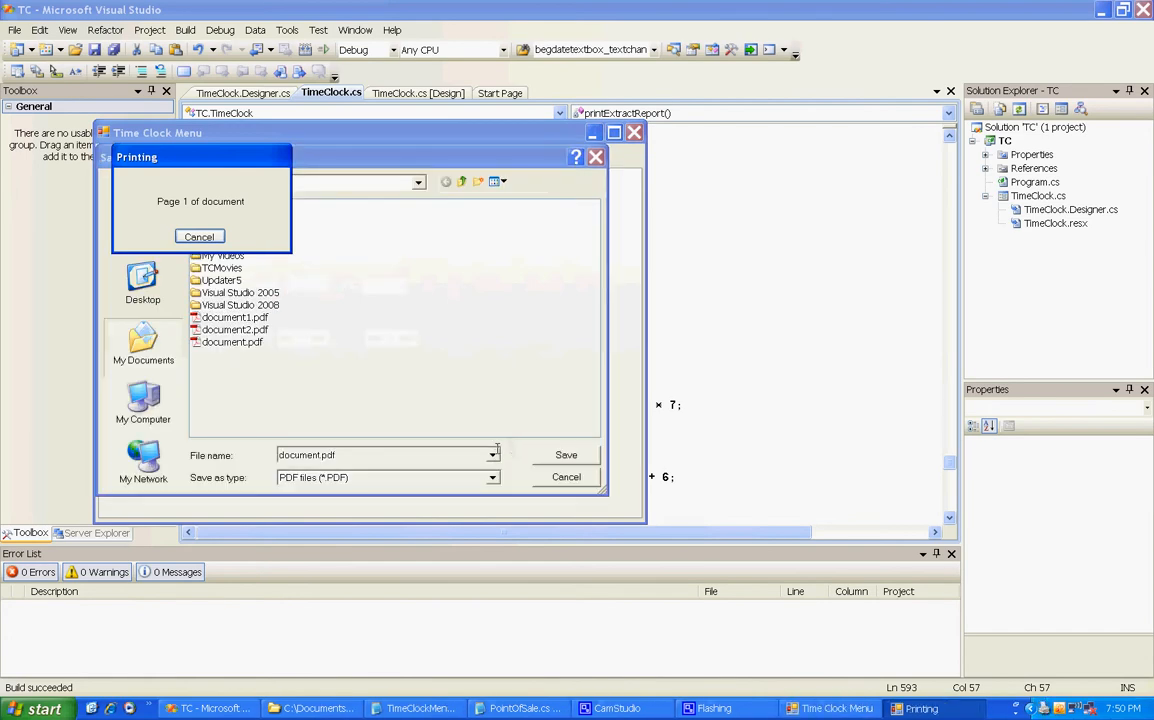
pyautogui.click(566, 455)
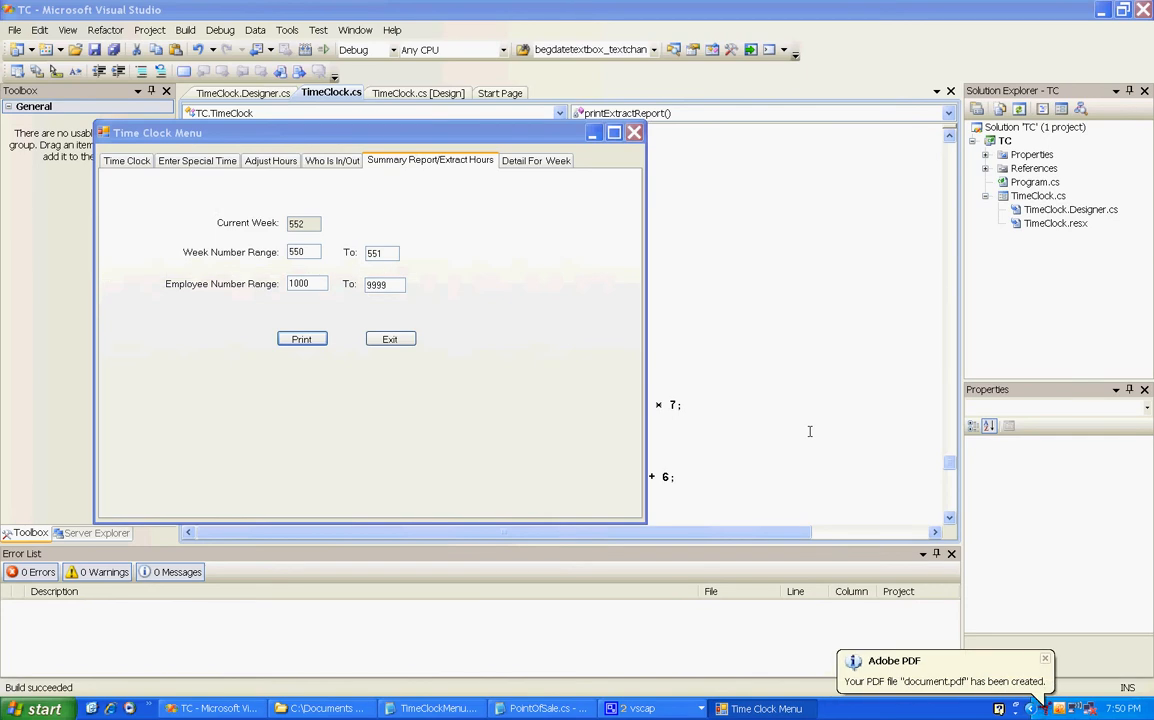
pyautogui.click(302, 338)
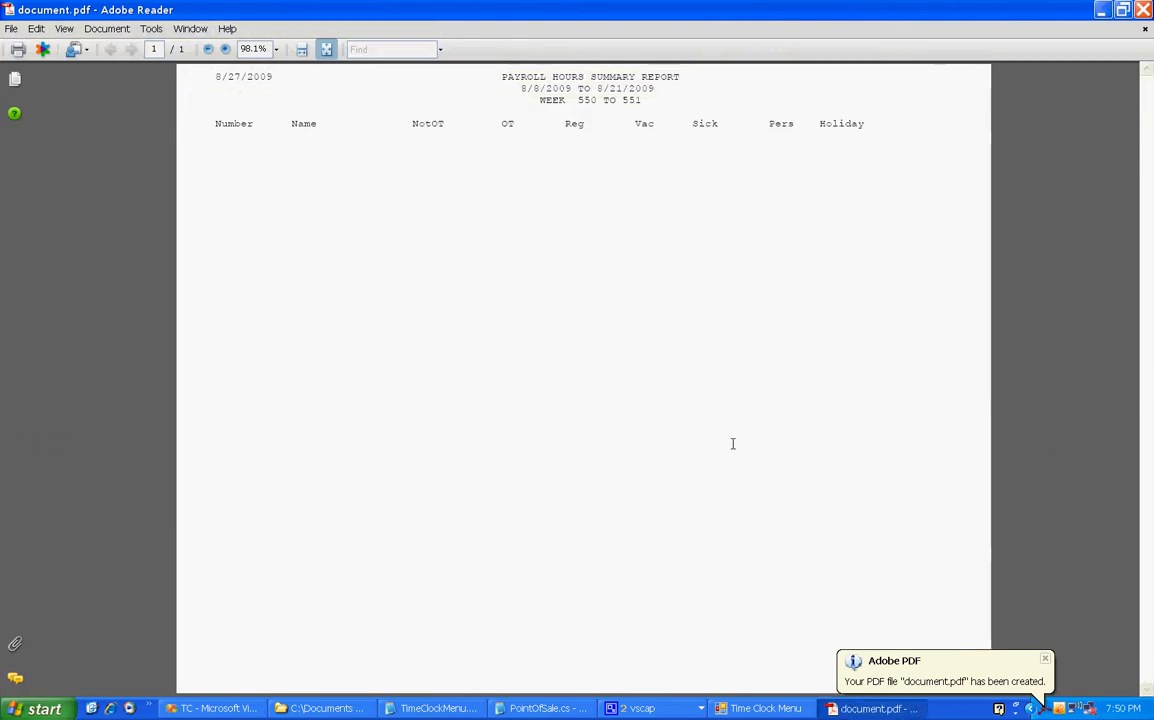